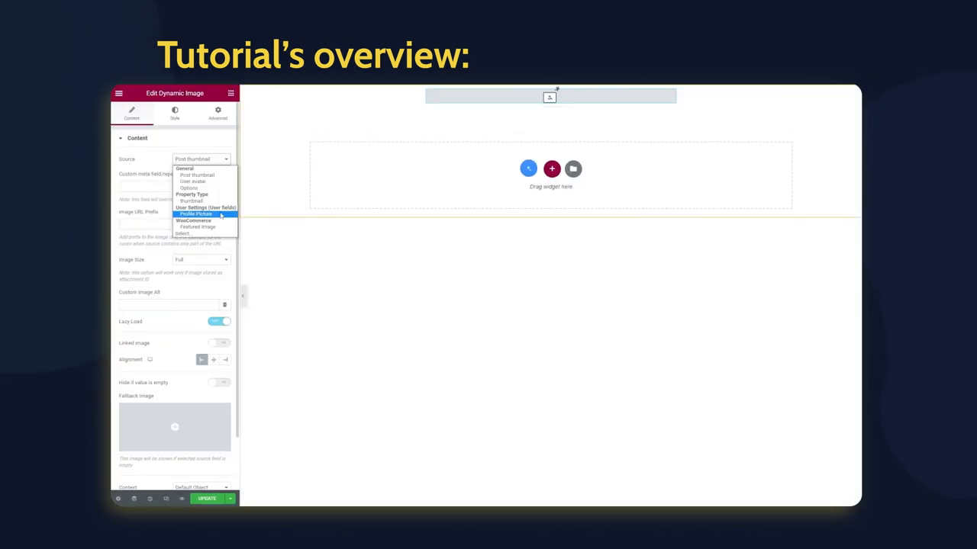
- Scroll down the WordPress admin sidebar to reach the JetEngine menu
click(196, 213)
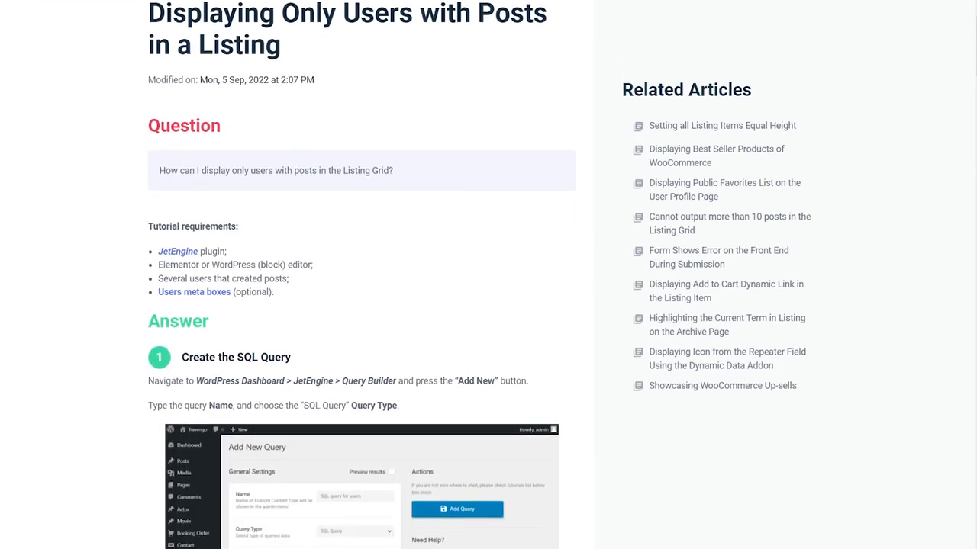
scroll(down, 3)
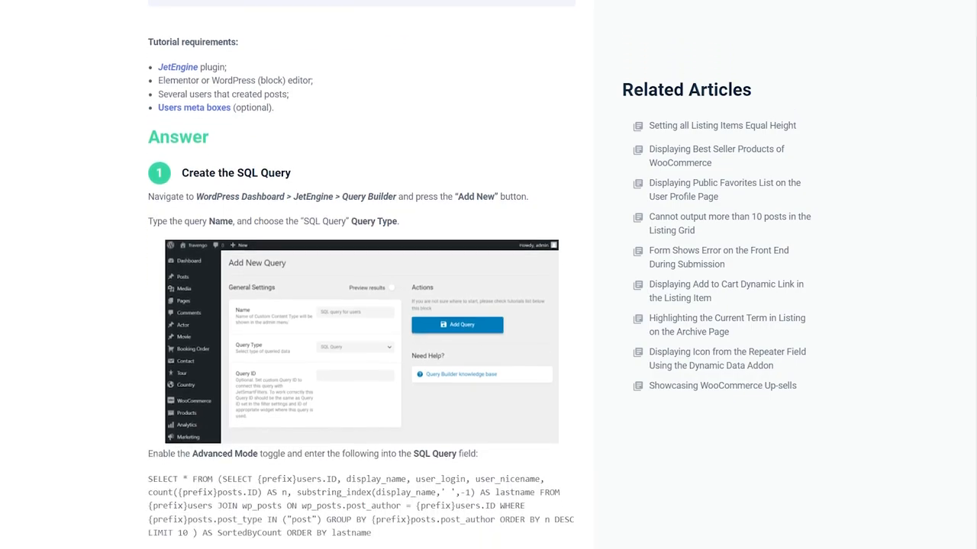
scroll(down, 3)
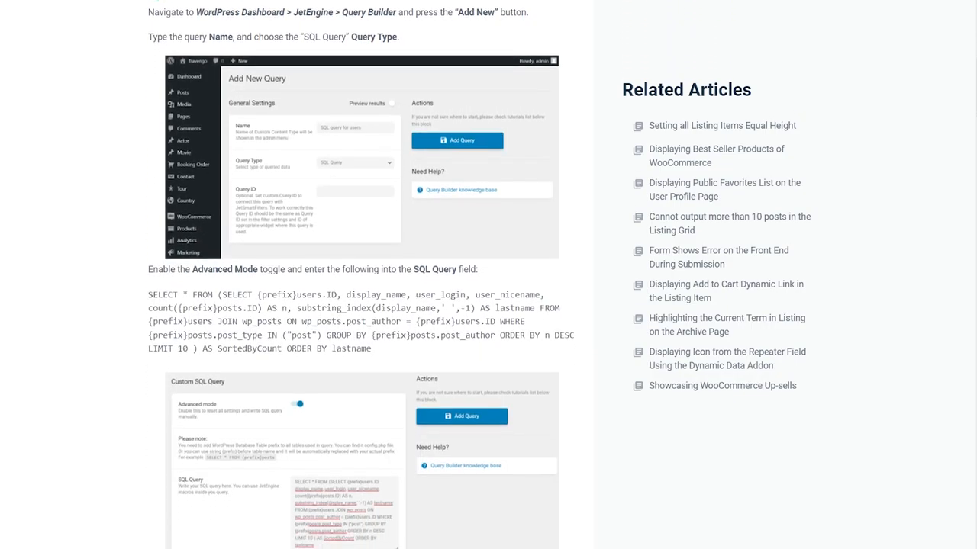
scroll(down, 3)
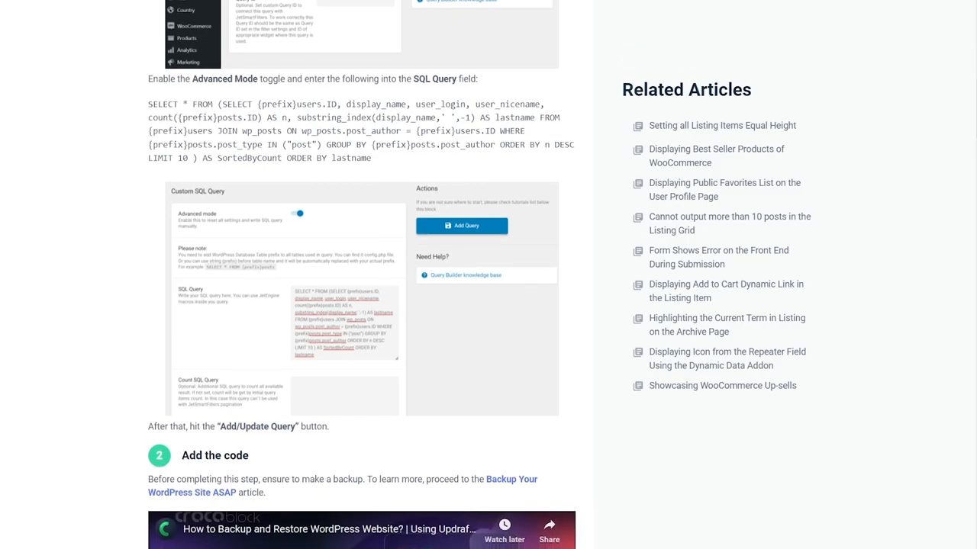
scroll(down, 3)
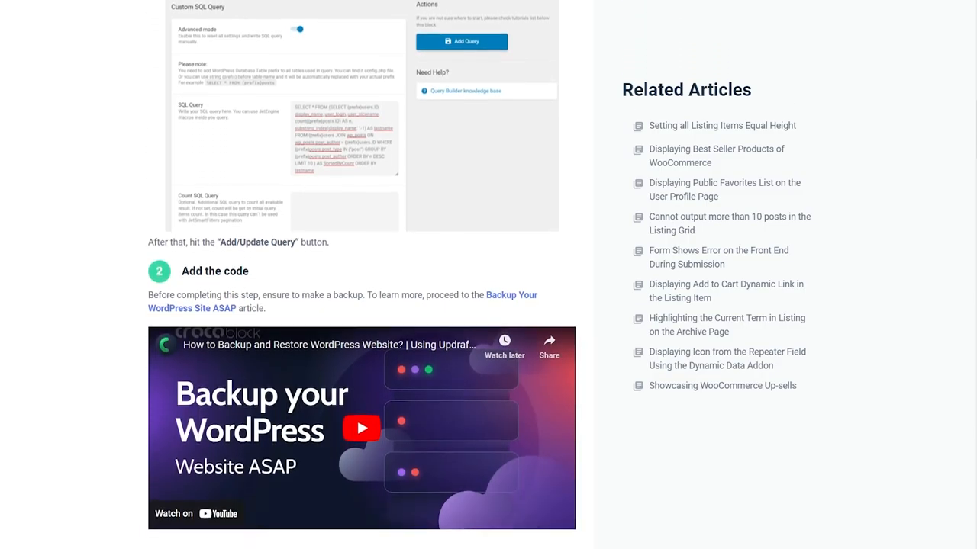
scroll(down, 3)
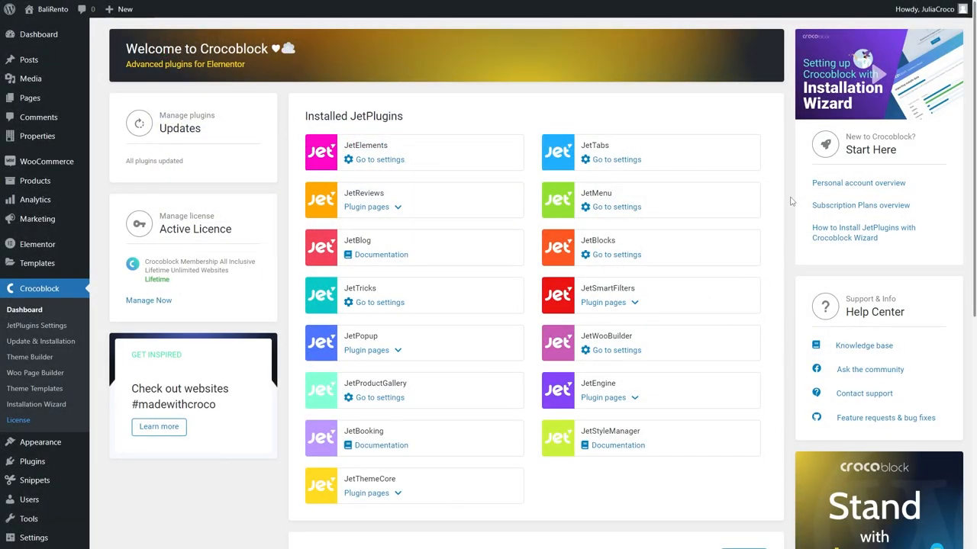
mouse_move(761, 226)
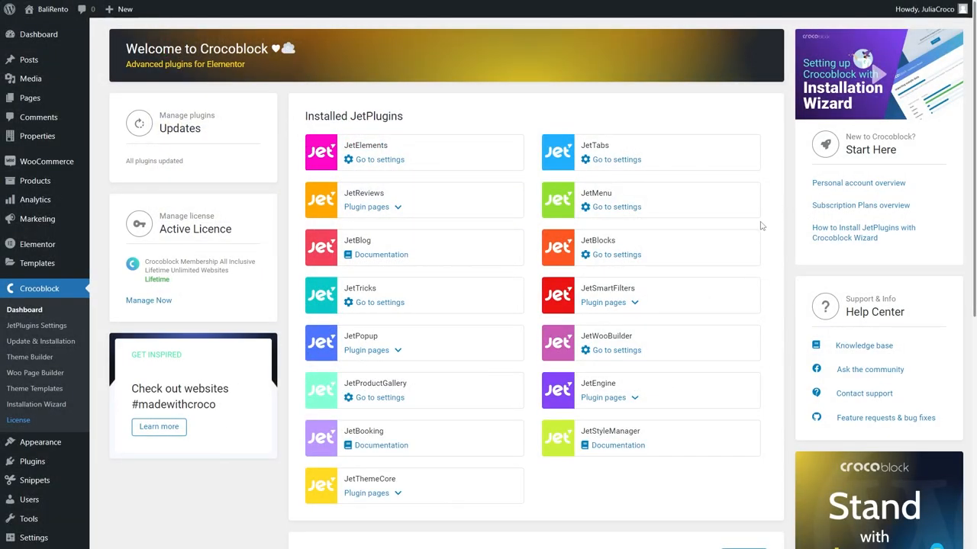
scroll(down, 3)
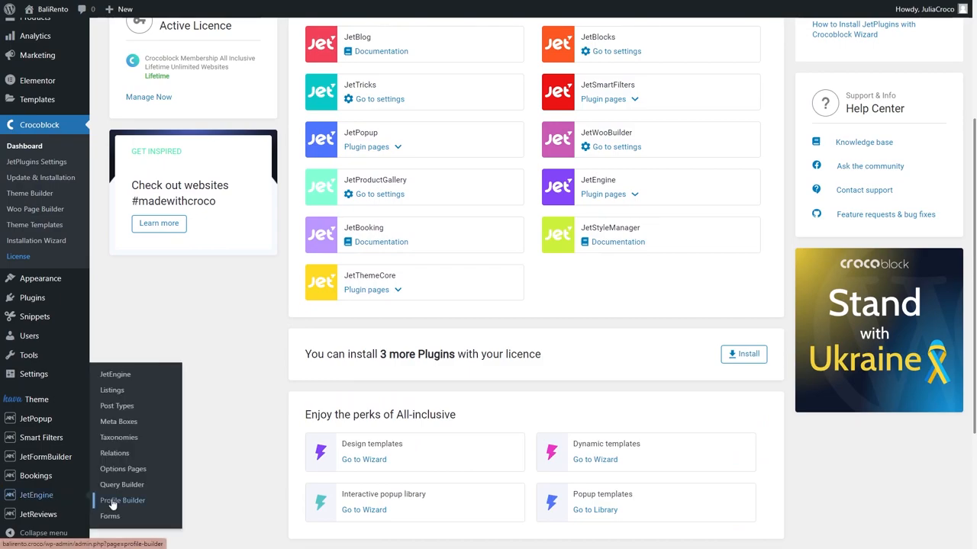
mouse_move(122, 485)
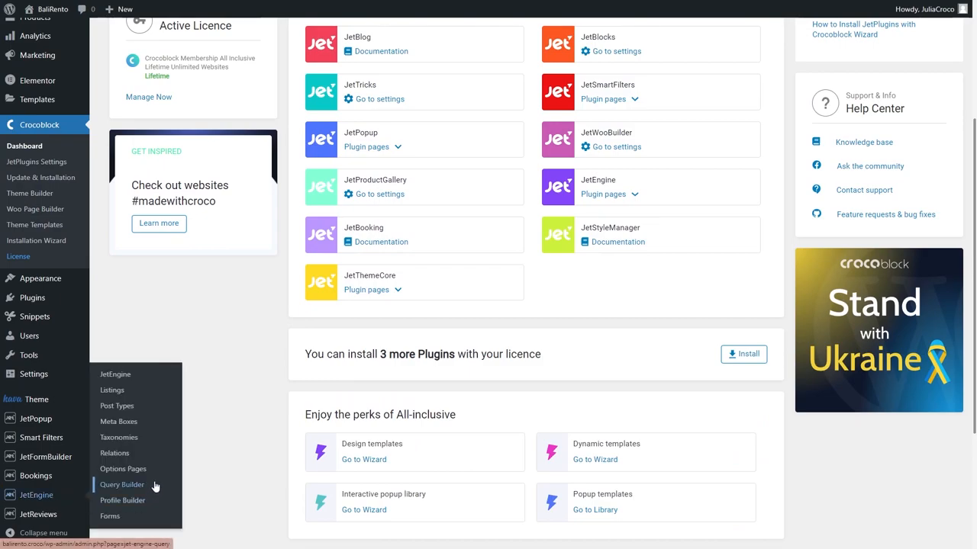
- Add a new Query Builder query named 'SQL query for users' and open its Query Type list
click(121, 484)
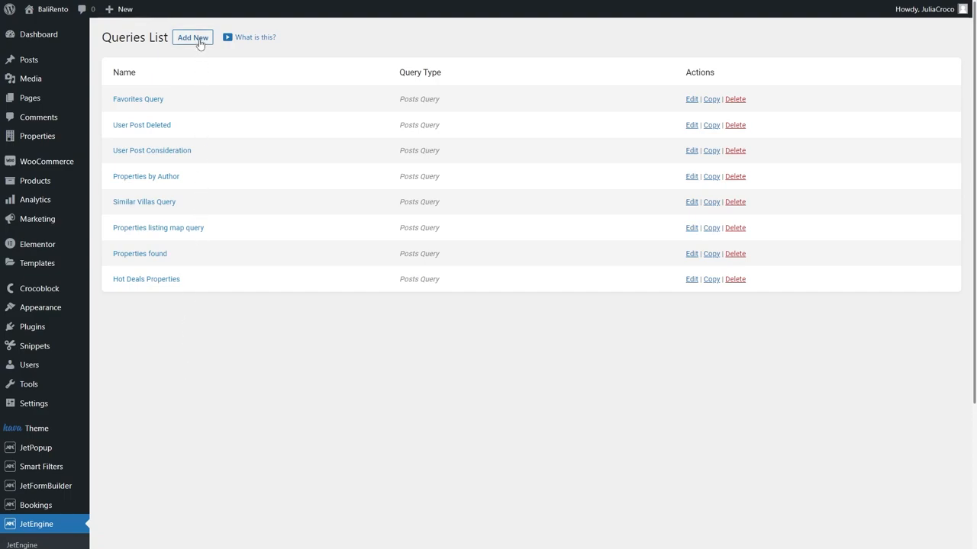
click(192, 37)
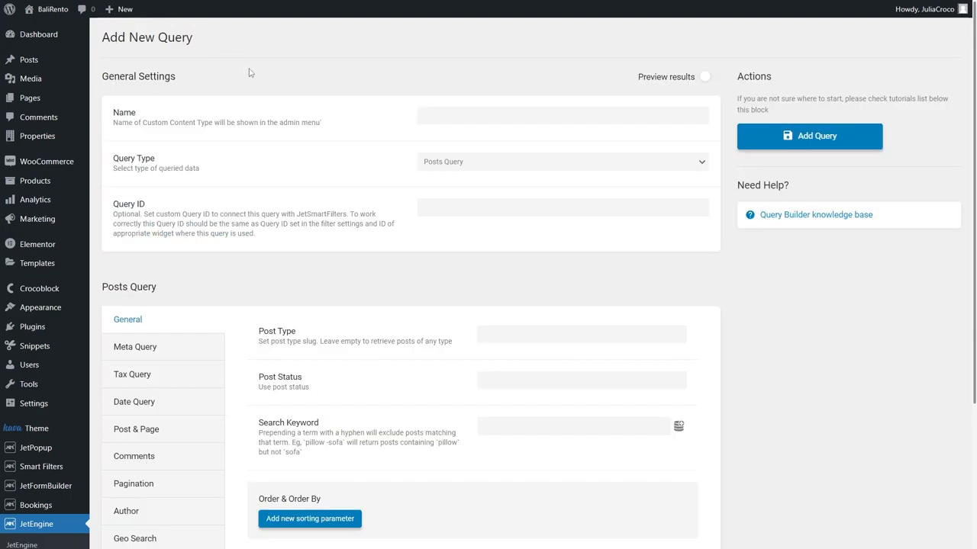
click(562, 115)
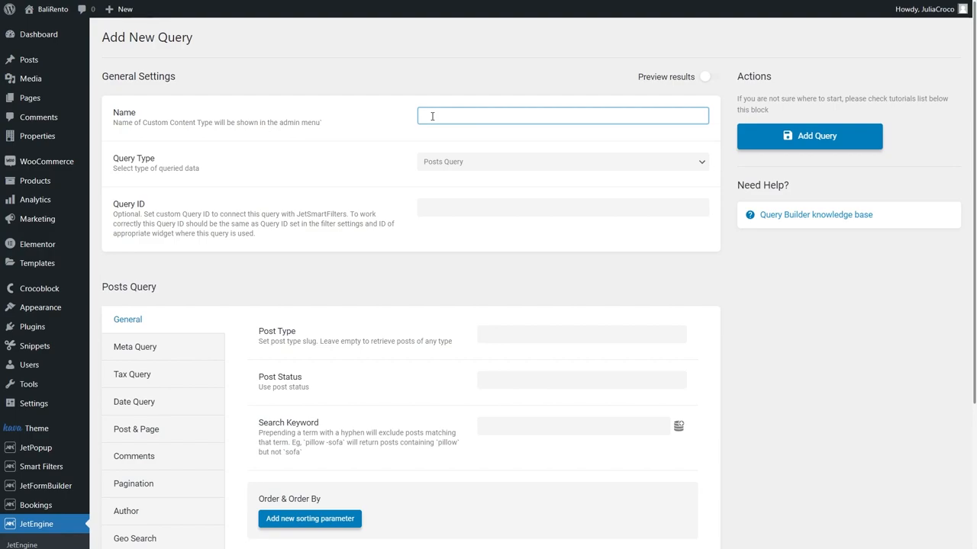
text(SQL query for users)
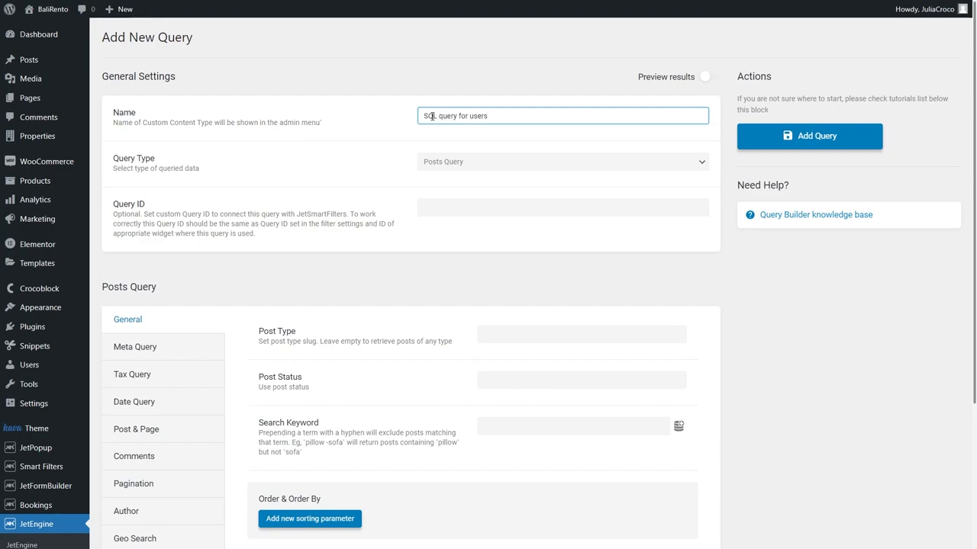
click(562, 161)
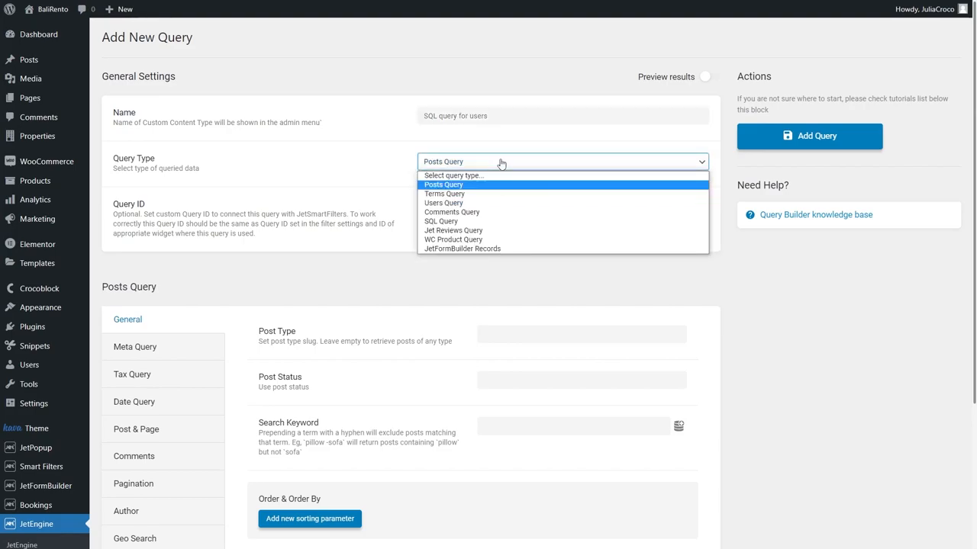
mouse_move(511, 221)
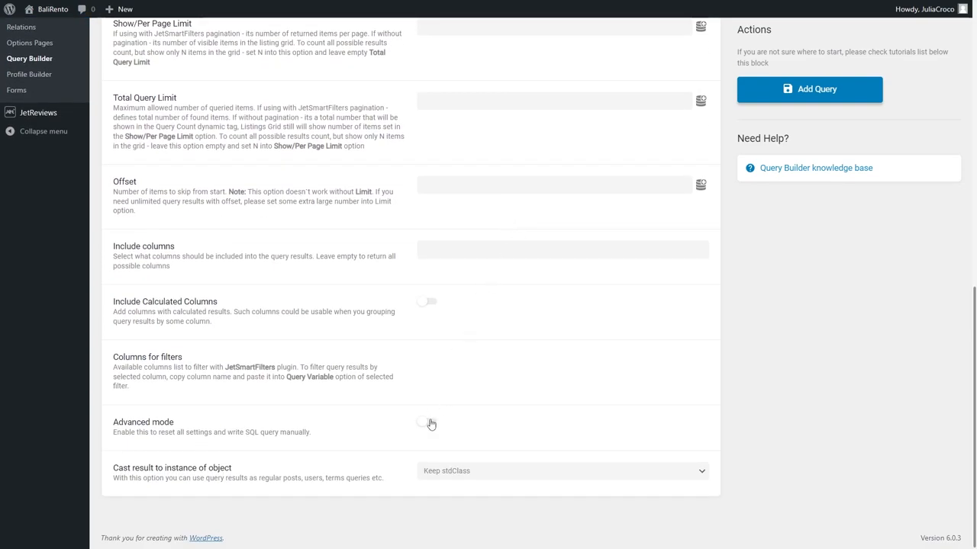
- Enable Advanced mode, enter the post-authors SQL statement, and save with Add Query
click(427, 423)
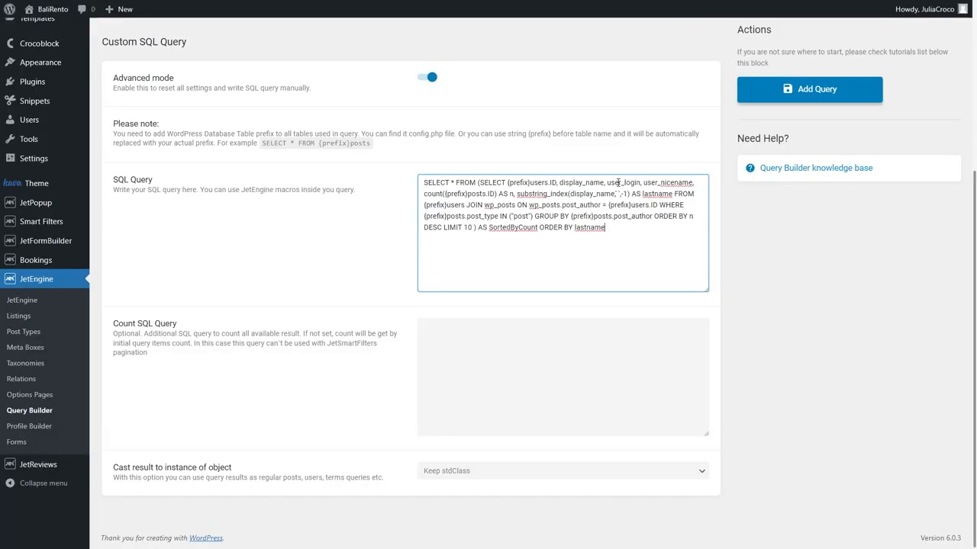
click(808, 89)
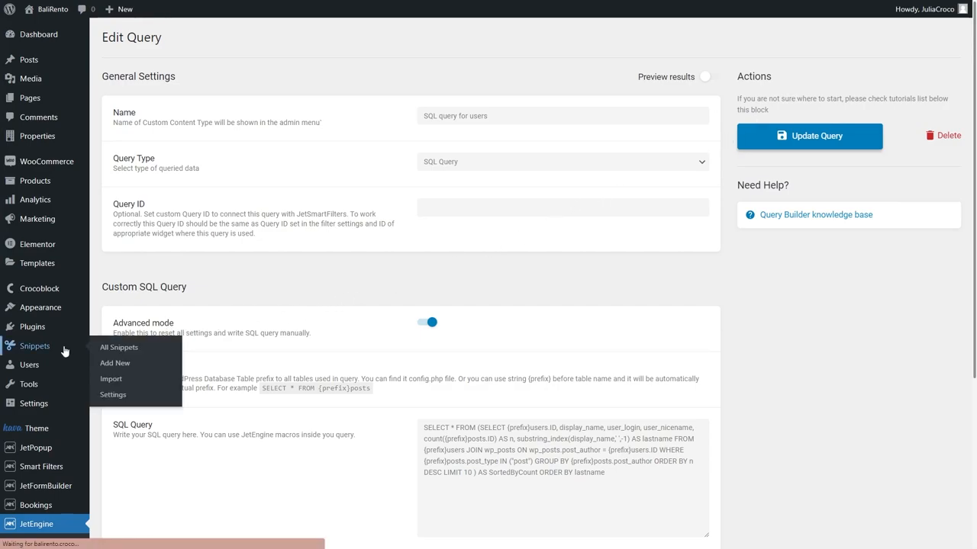
- Create a new snippet with the 'Get properties from query' macro PHP code, then save and activate it
click(119, 347)
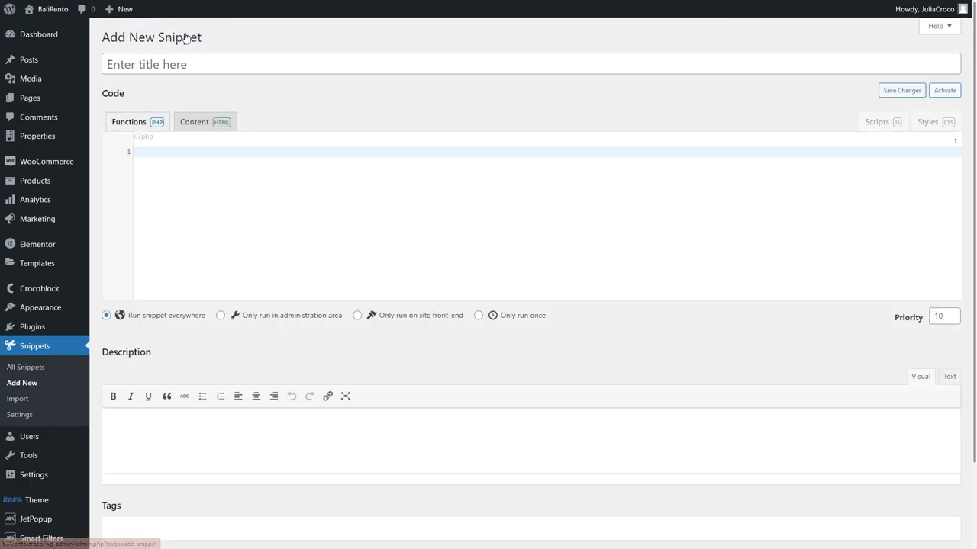
click(135, 151)
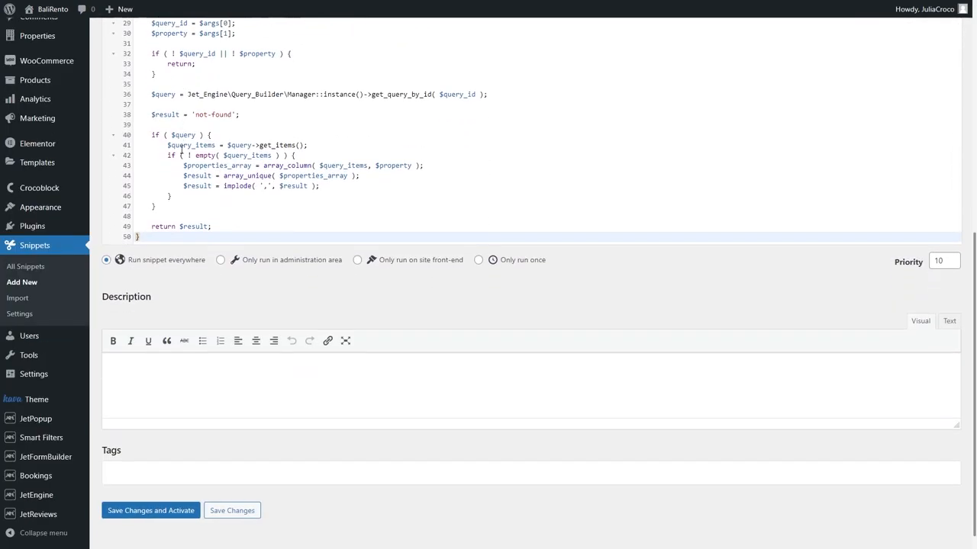
click(151, 511)
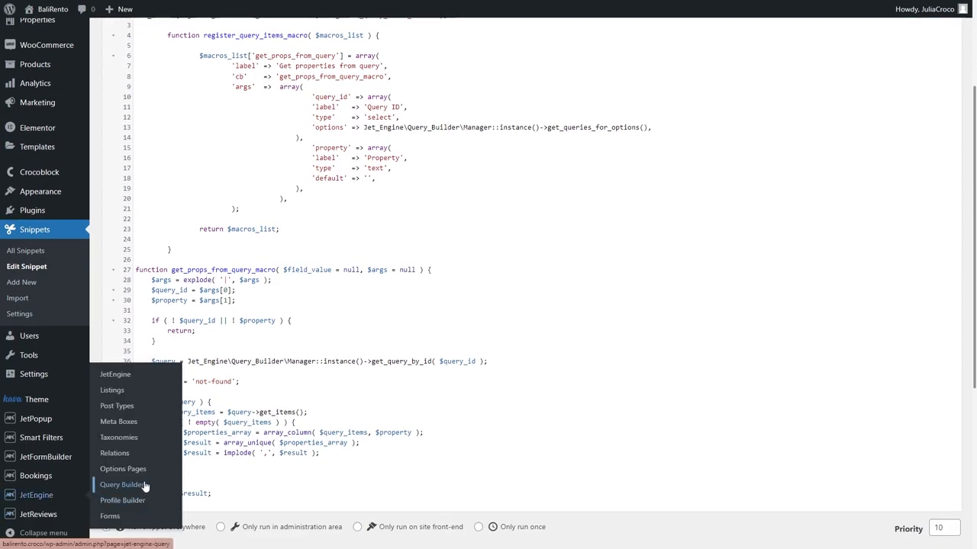
- Add a Users Query named 'Users with posts query' and open its Include/Exclude macro list
click(121, 484)
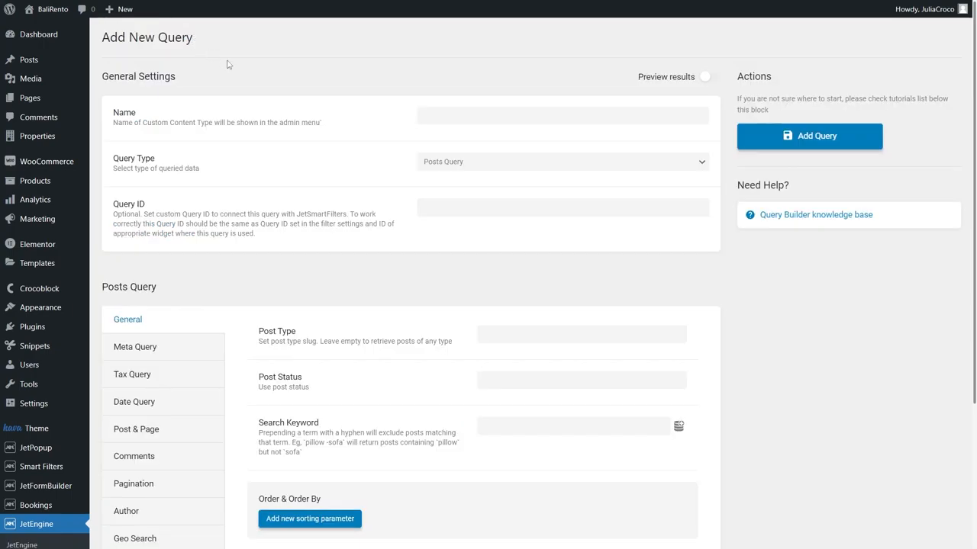
text(Users with posts query)
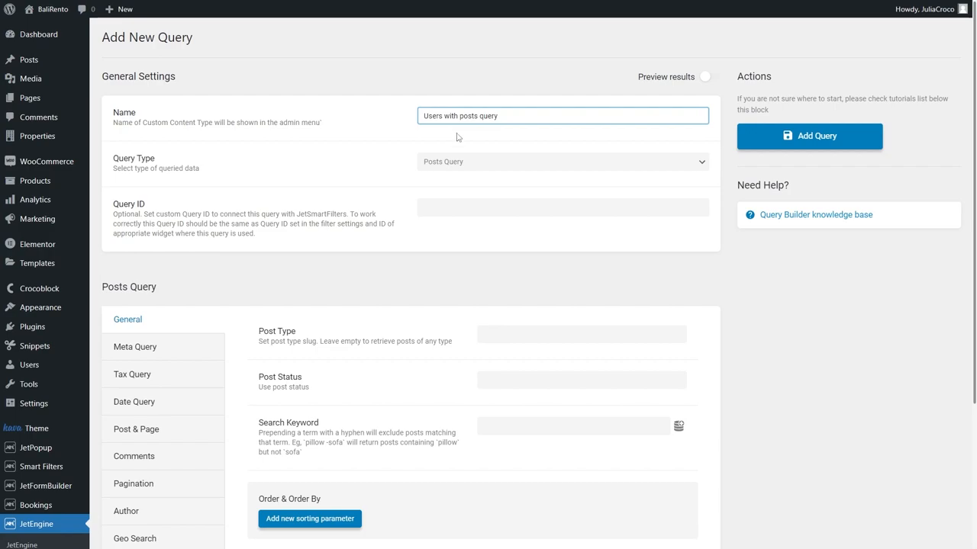
click(562, 161)
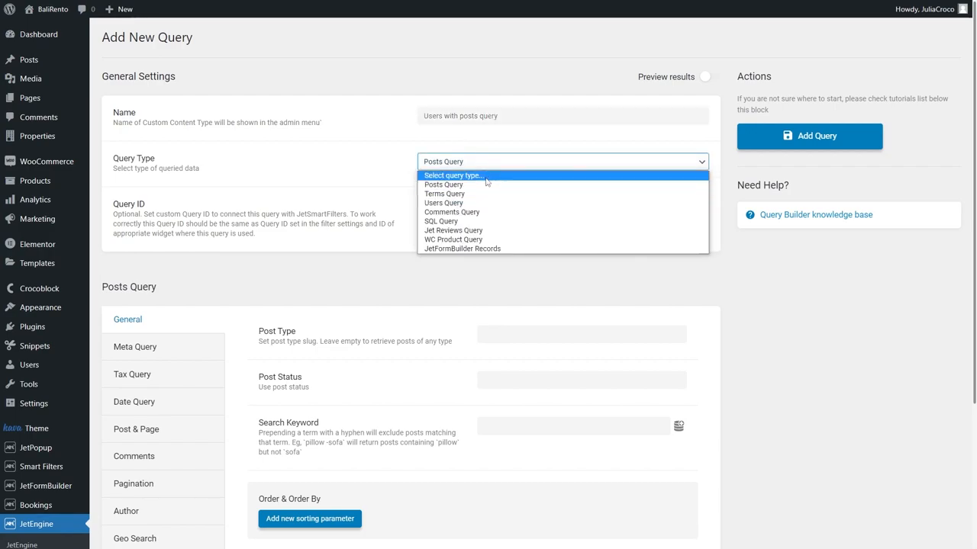
click(444, 202)
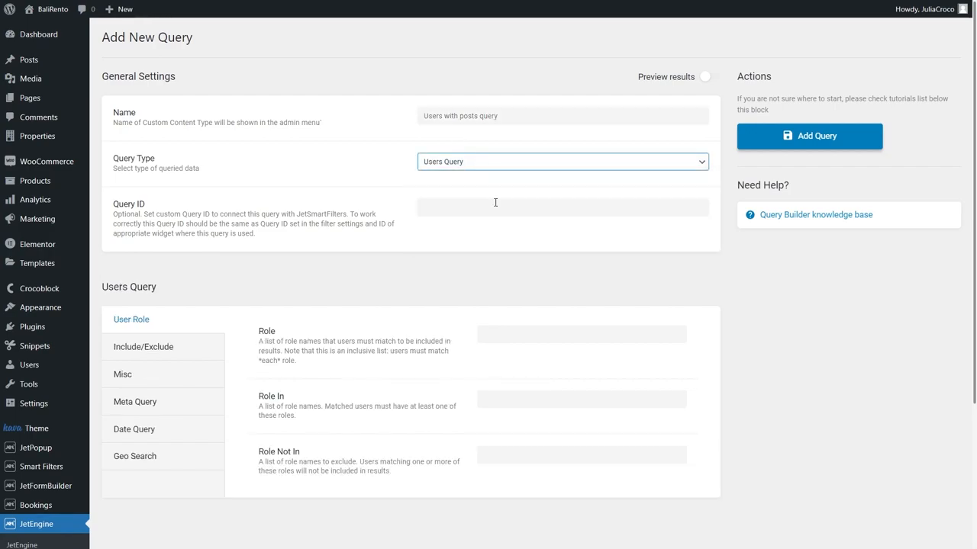
mouse_move(244, 328)
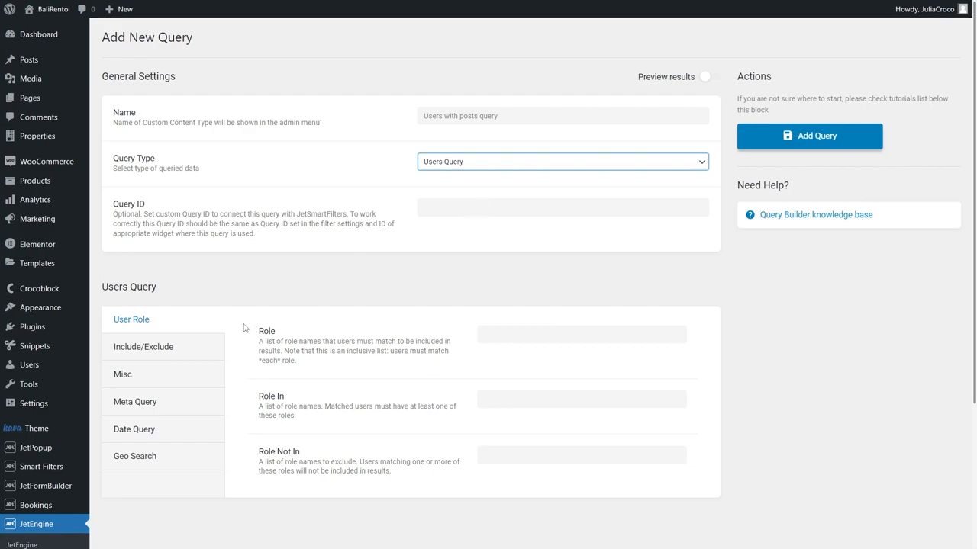
click(143, 347)
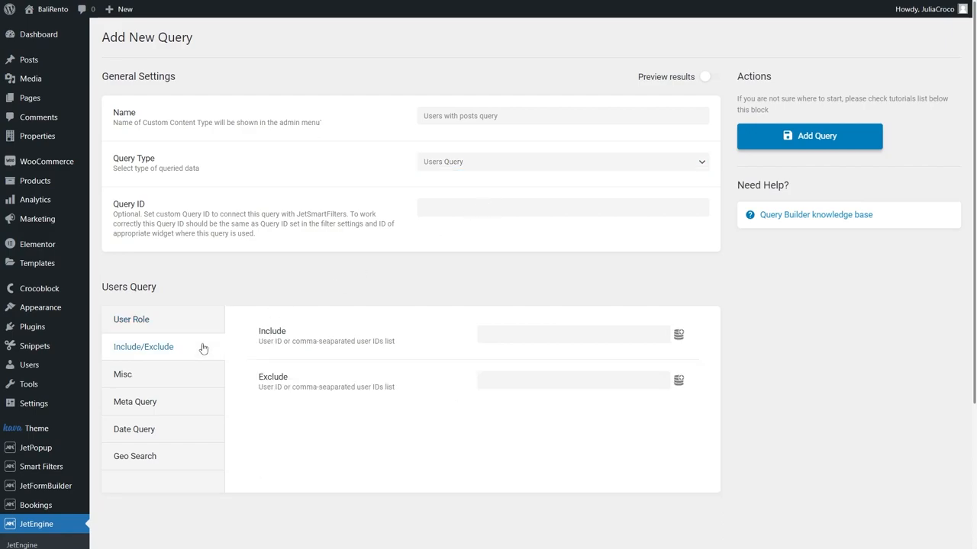
mouse_move(473, 364)
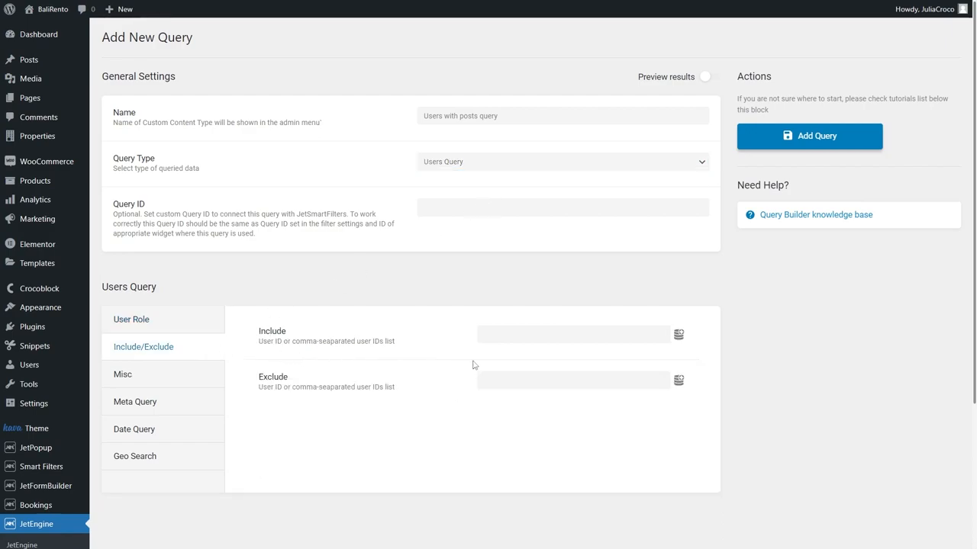
click(679, 334)
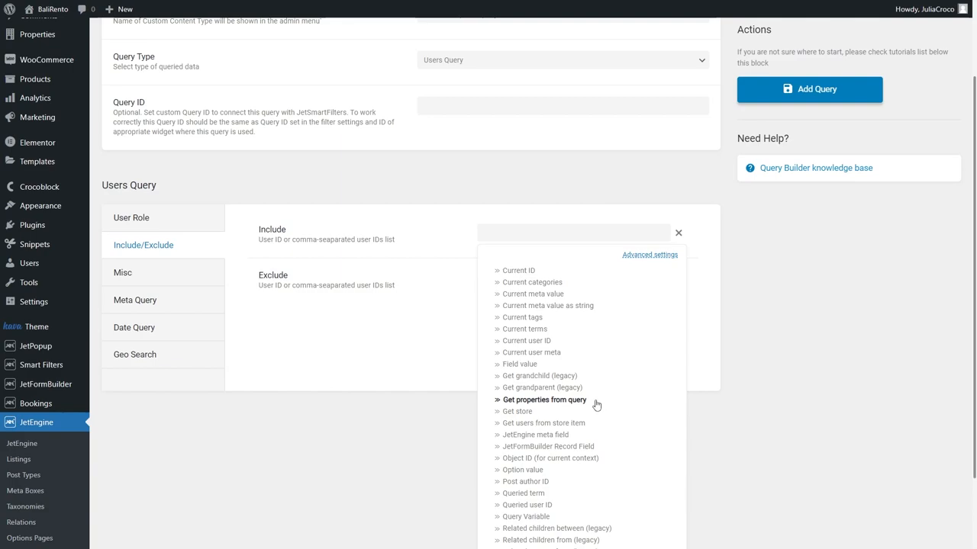
- Set Include to the 'Get properties from query' macro using 'SQL query for users' and property ID
click(545, 400)
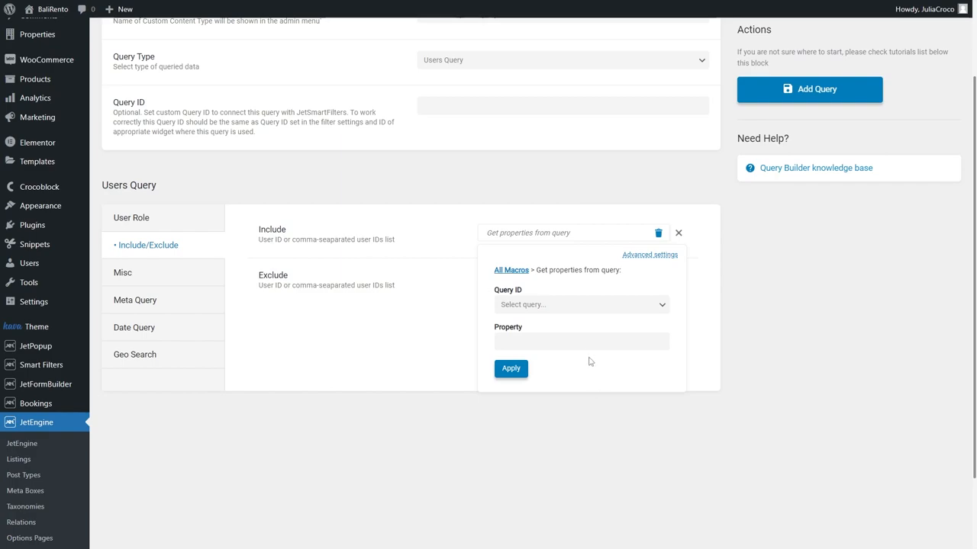
click(580, 304)
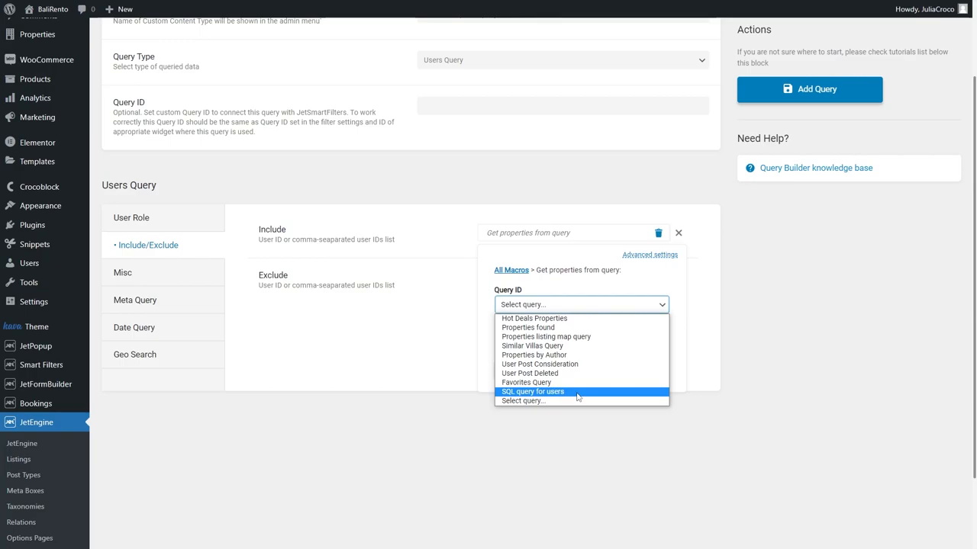
click(532, 391)
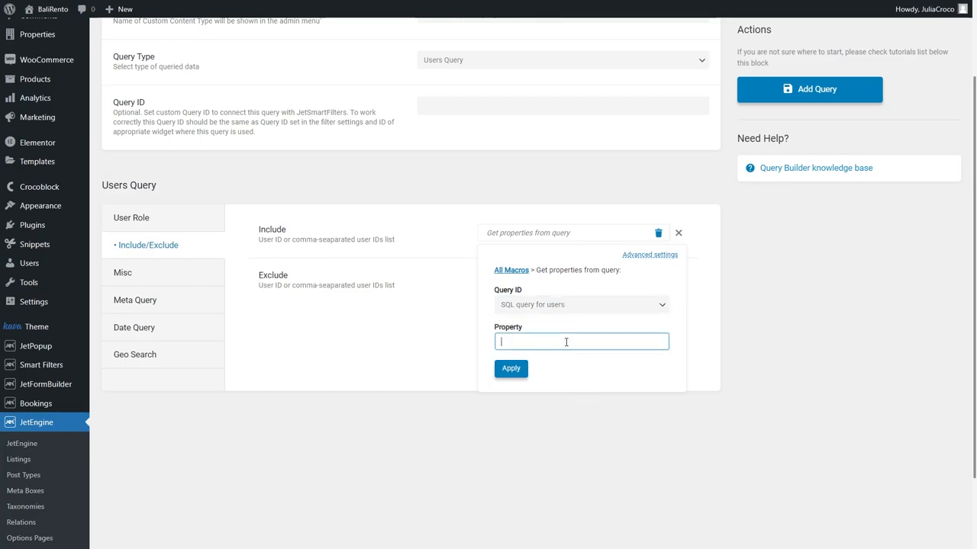
text(ID)
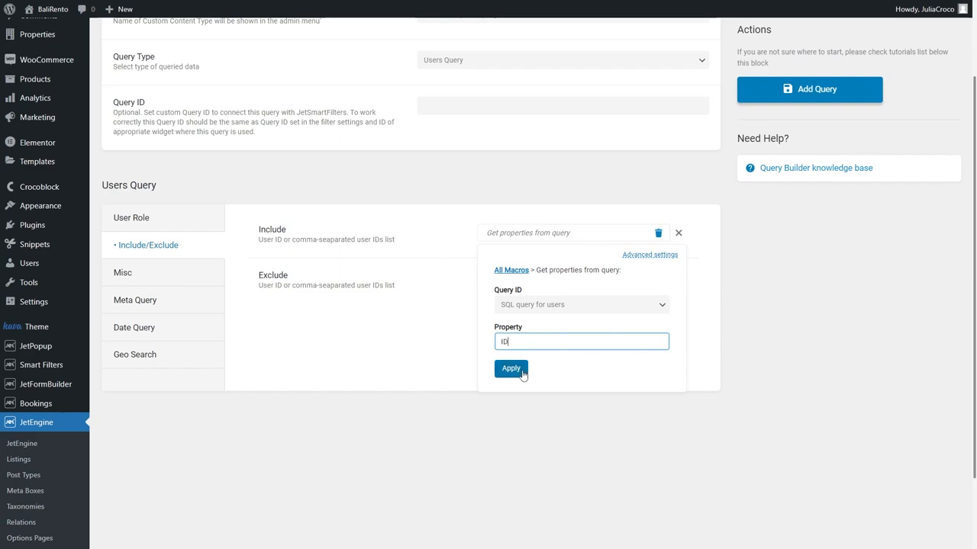
click(510, 369)
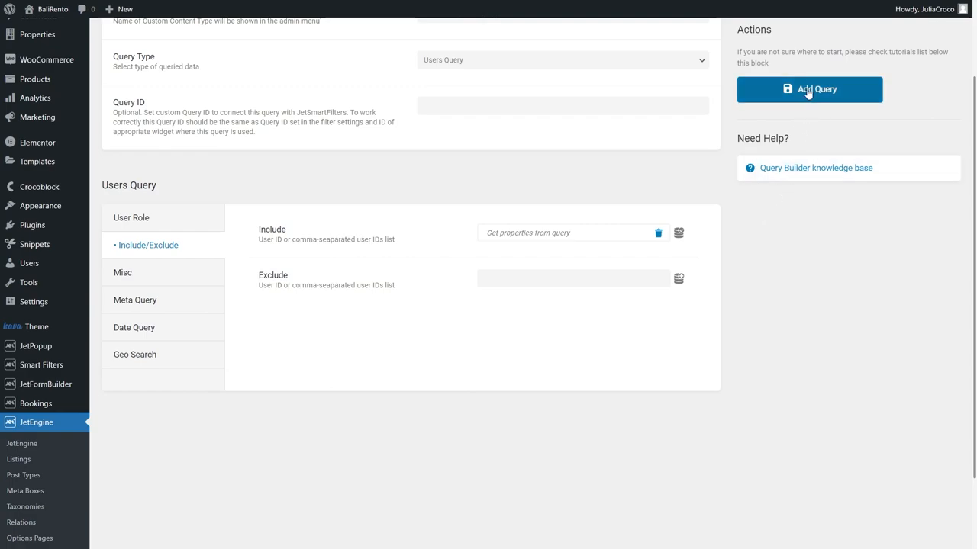
- Save the 'Users with posts query' with Add Query
click(809, 89)
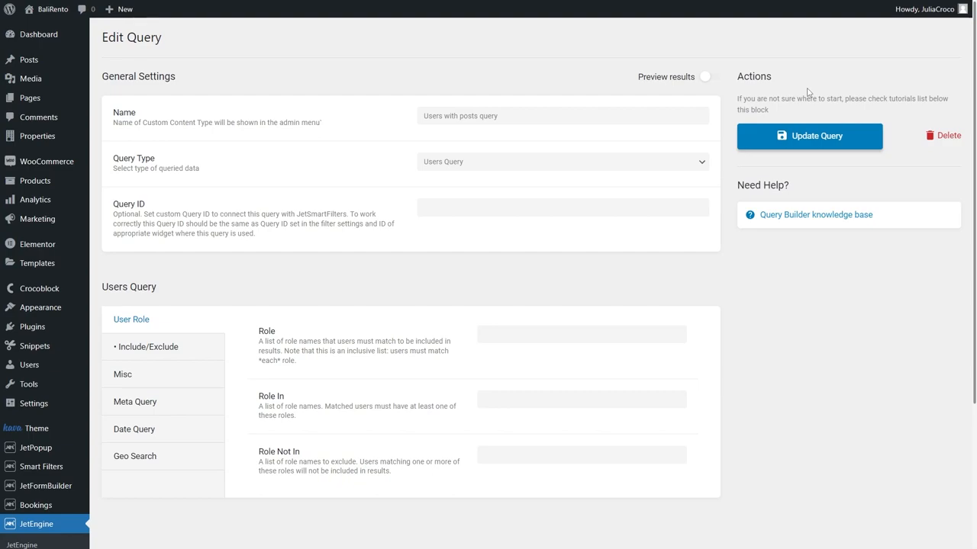
scroll(down, 3)
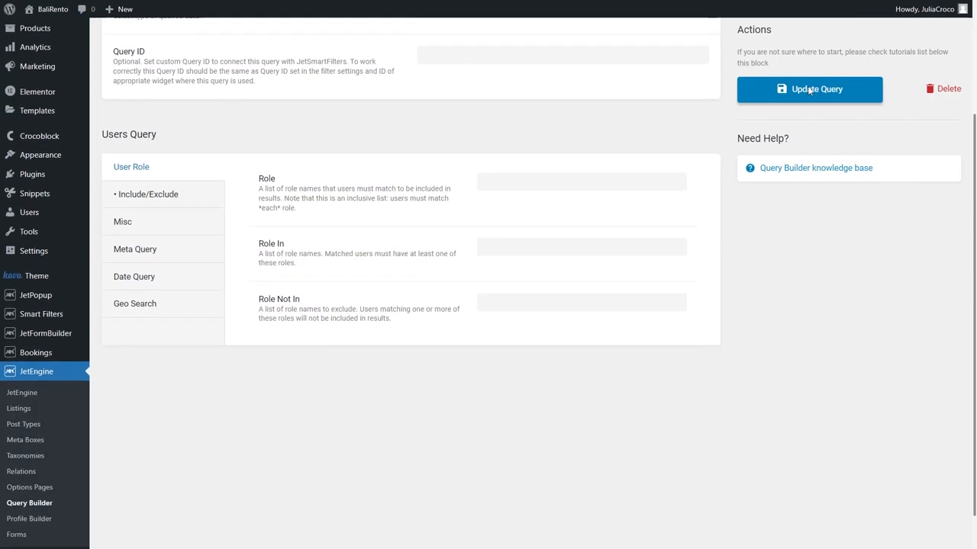
scroll(down, 3)
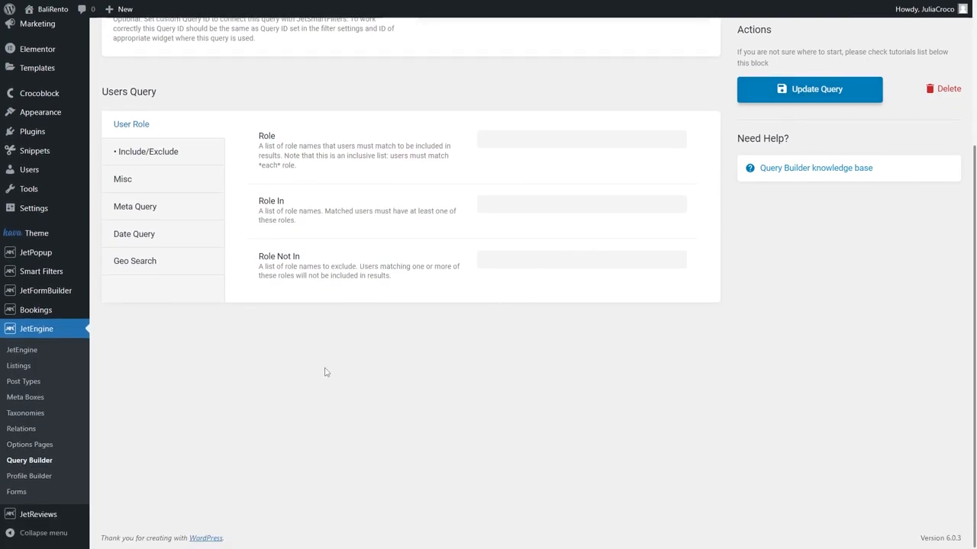
- Create a listing item named 'Listing for users' with Users as its source
click(19, 366)
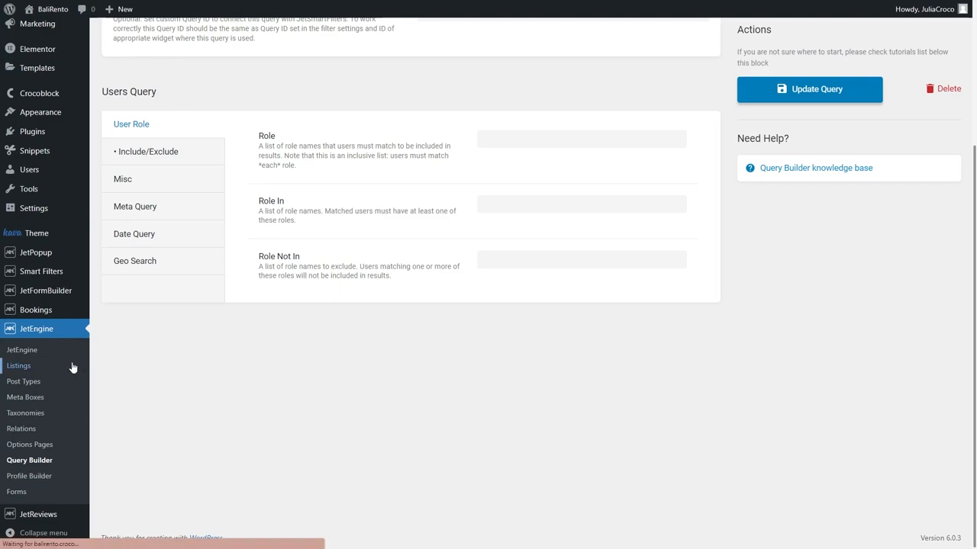
click(18, 365)
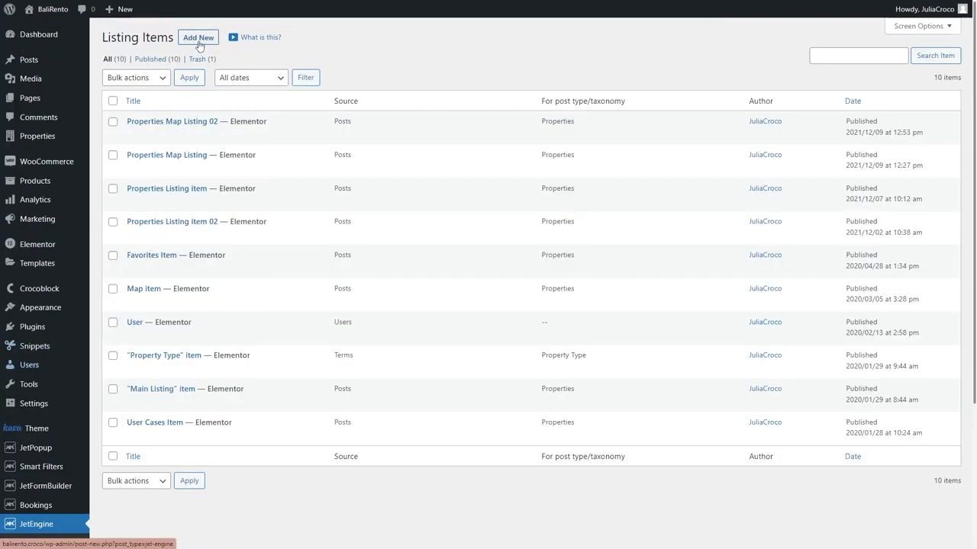
click(197, 37)
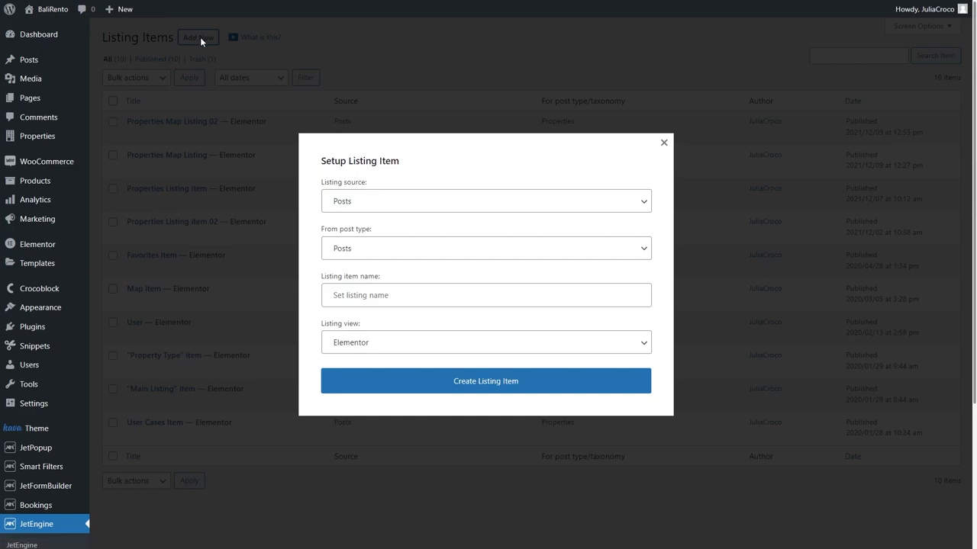
click(486, 200)
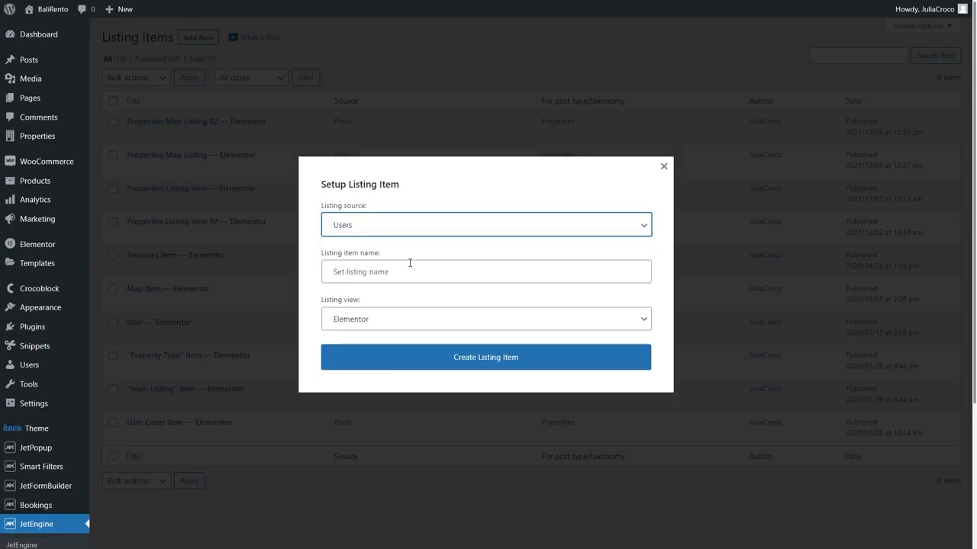
text(Listing for user)
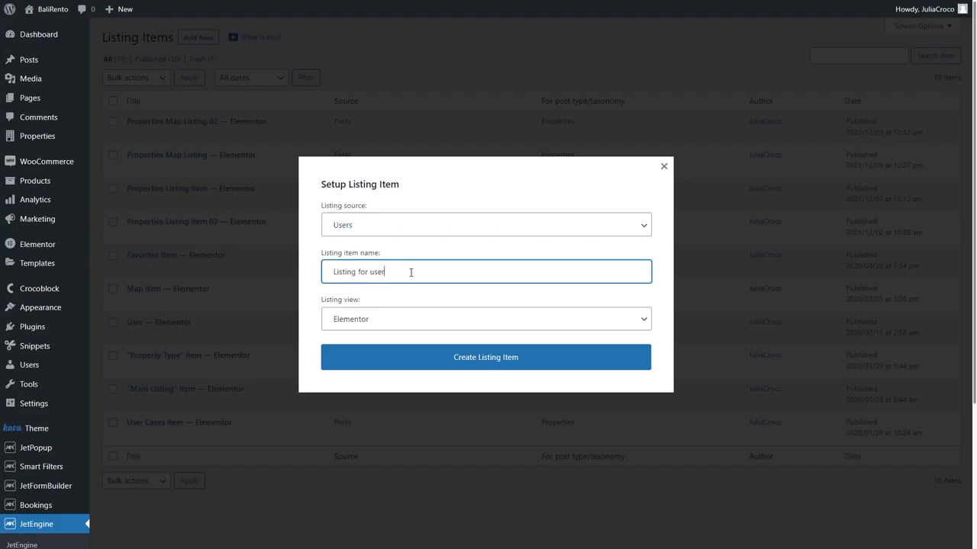
click(486, 357)
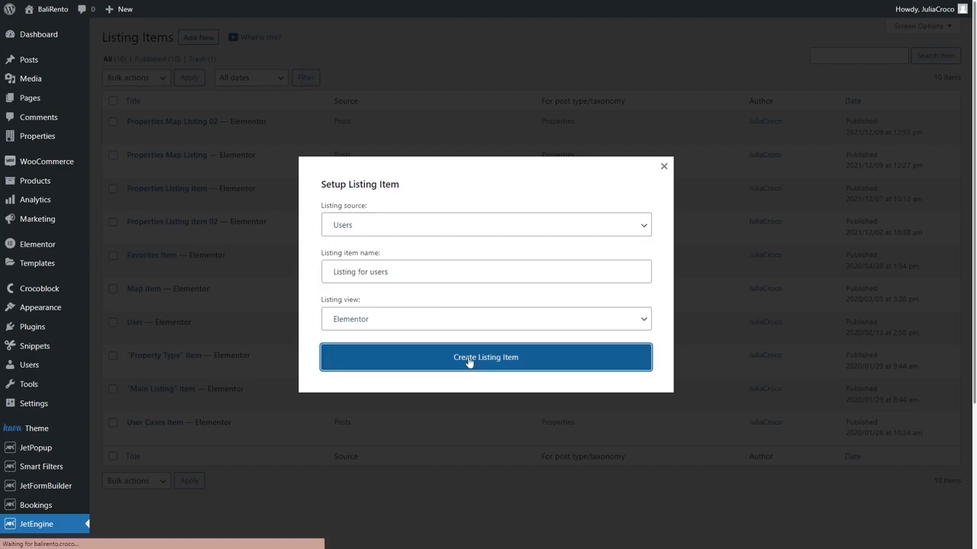
click(485, 357)
text(dynam)
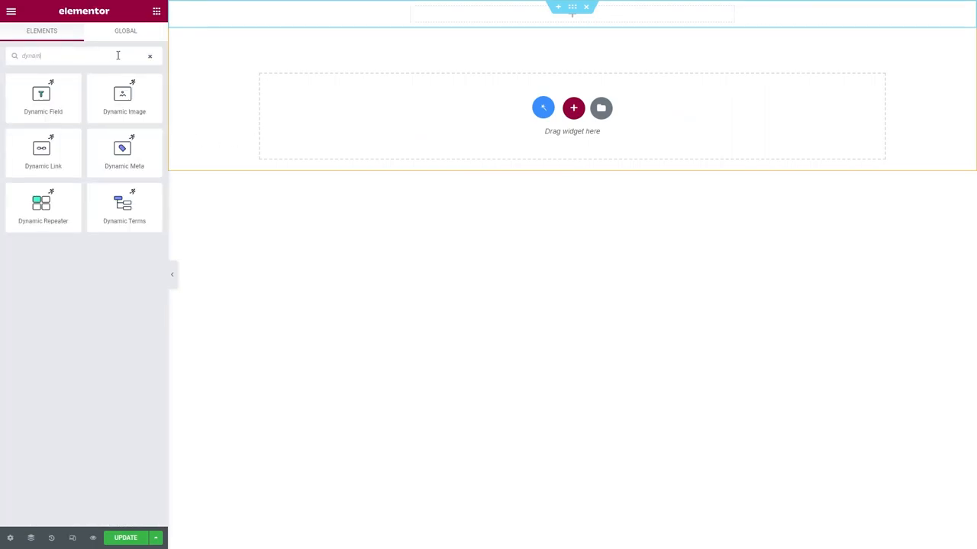
- Add a Dynamic Image sourced from Profile Picture with border radius 15
click(123, 98)
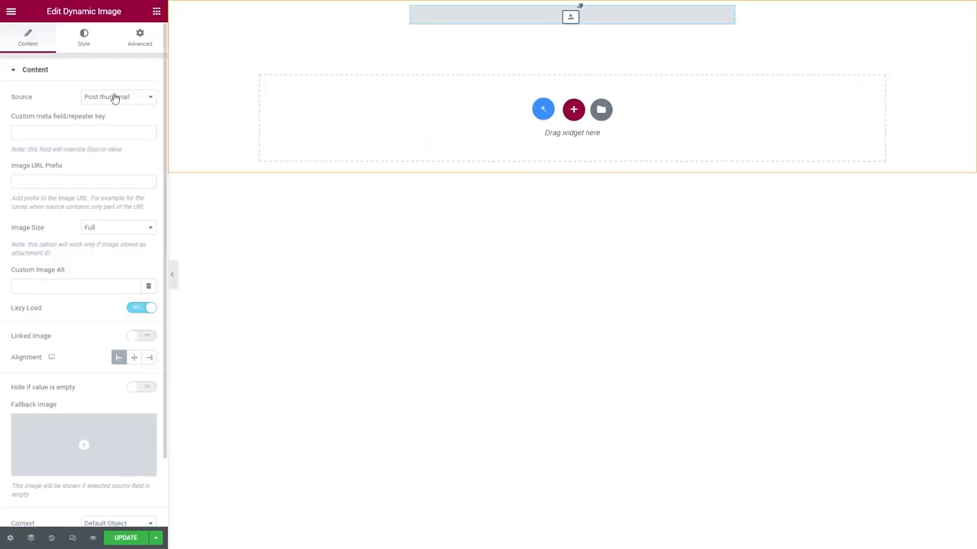
click(118, 227)
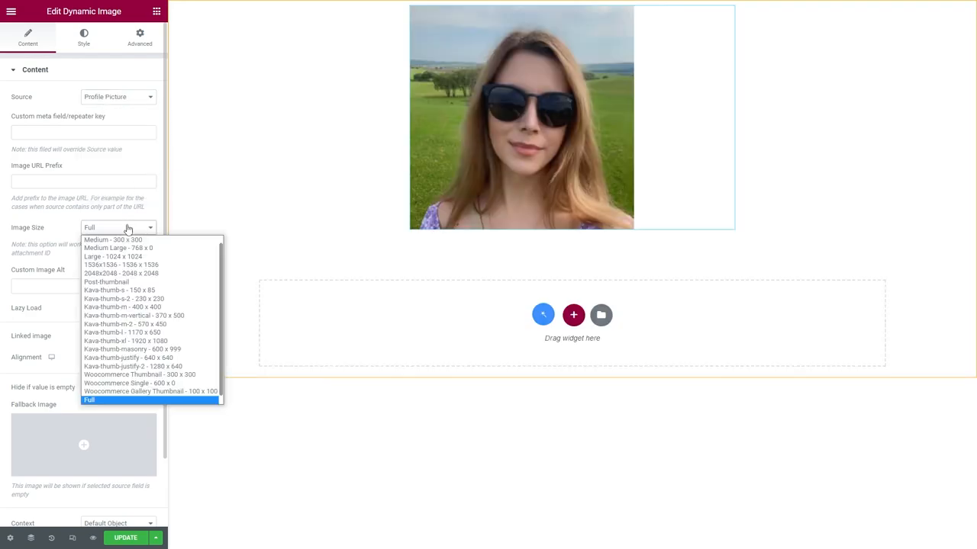
click(84, 37)
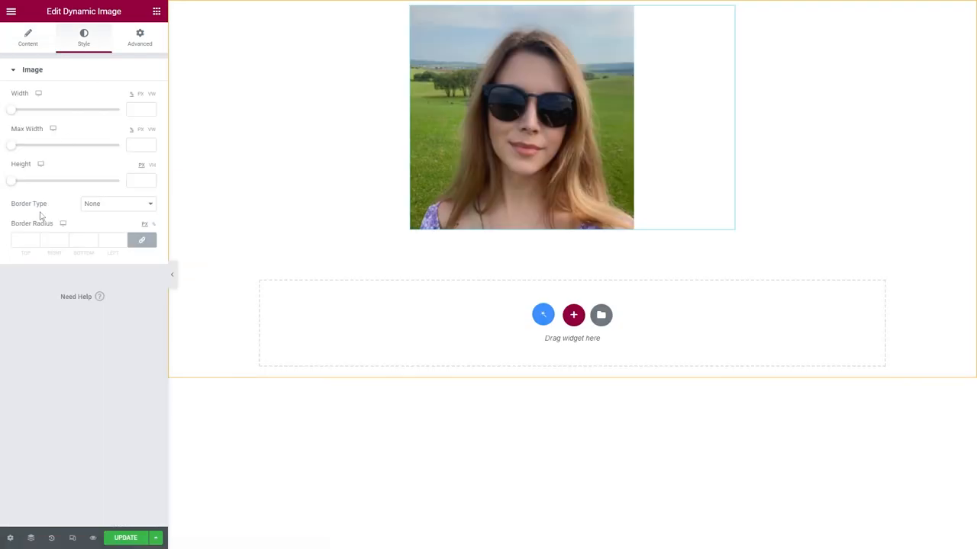
text(15)
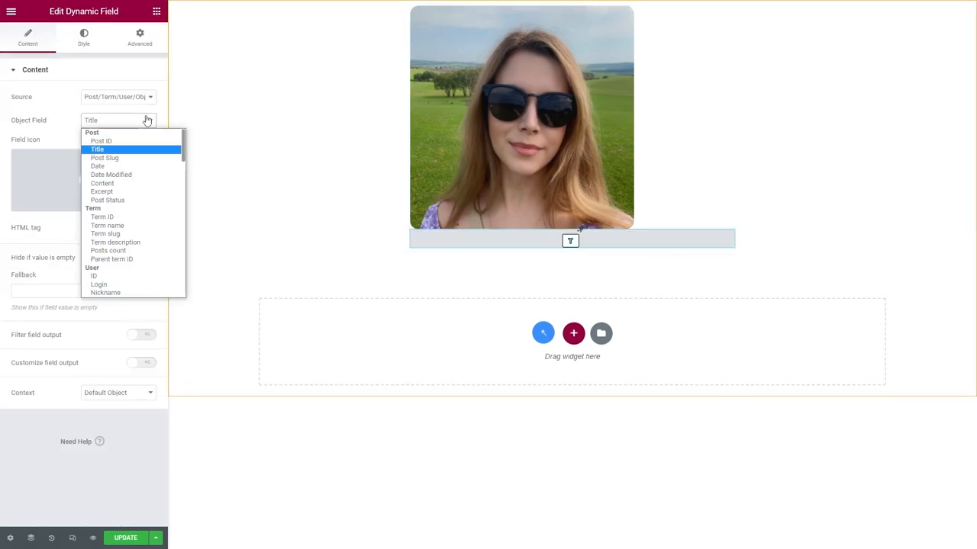
- Add a Dynamic Field showing the user's Login in Poppins, size 20, weight 500
click(83, 37)
text(popp)
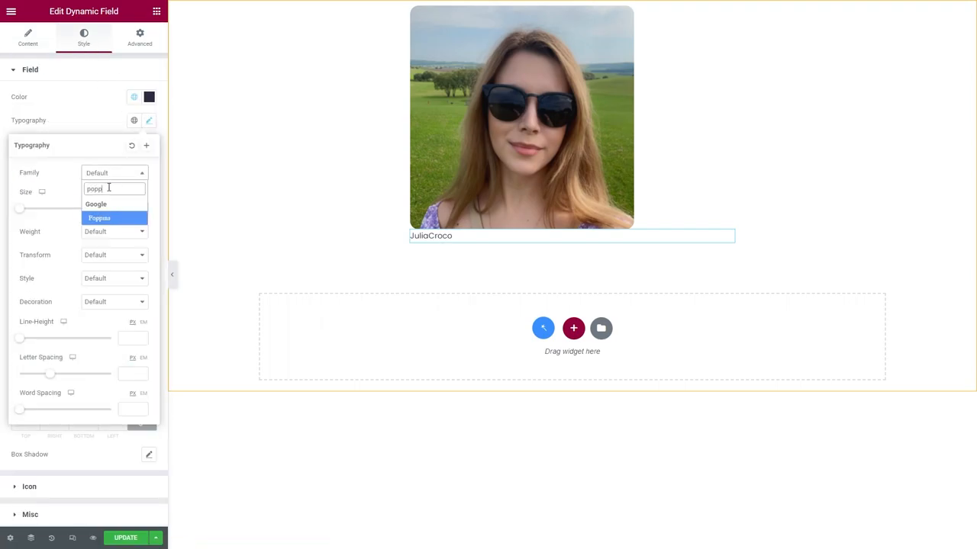
click(99, 218)
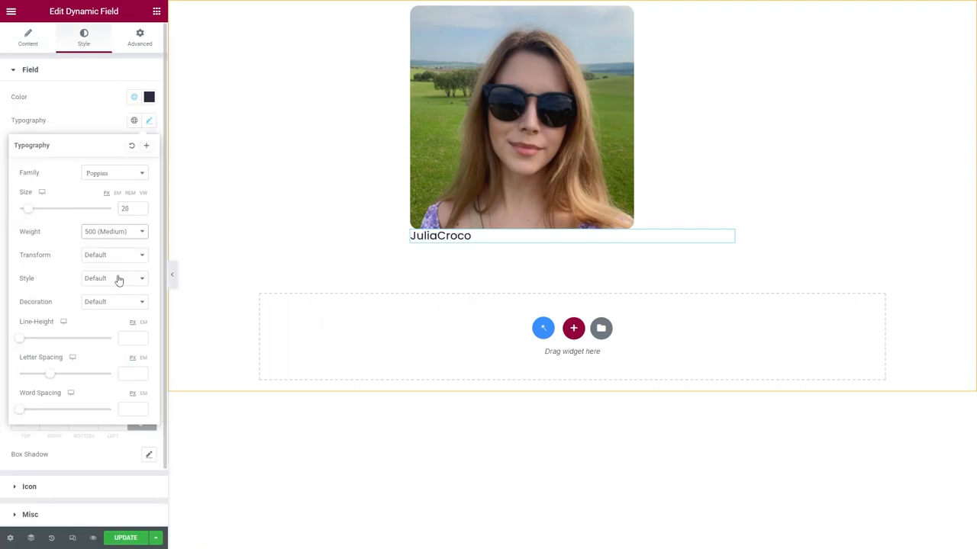
click(149, 120)
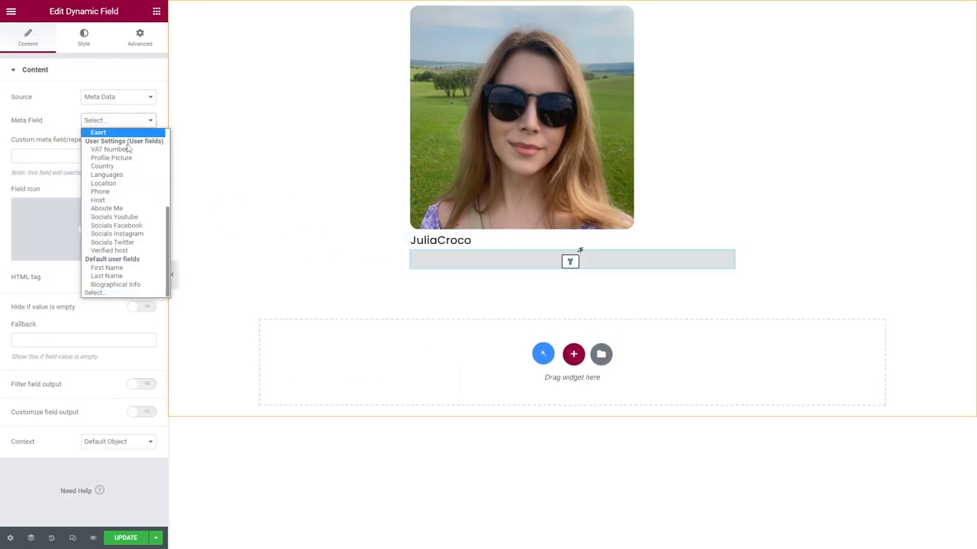
- Set the biography text to 15 px with lower line height, save, and exit to Listing Items
click(84, 35)
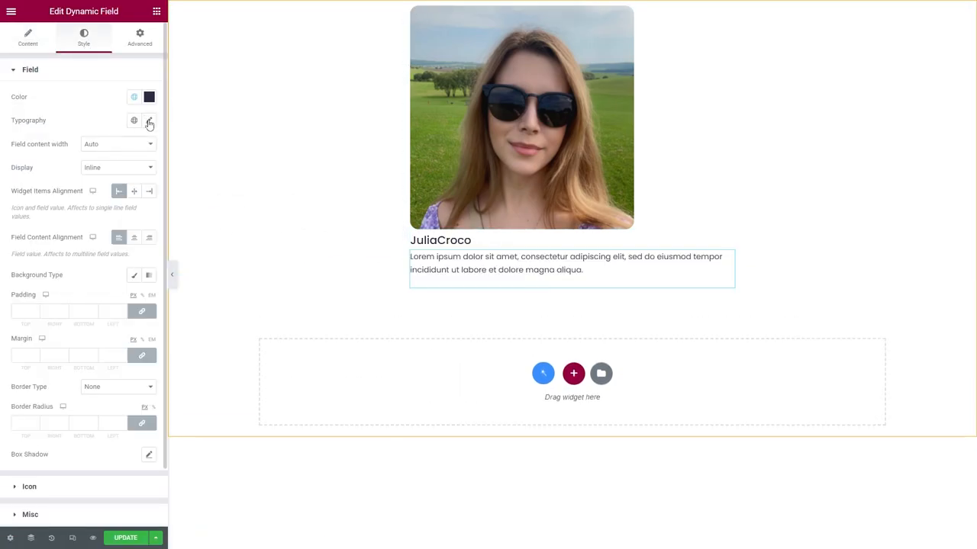
click(150, 121)
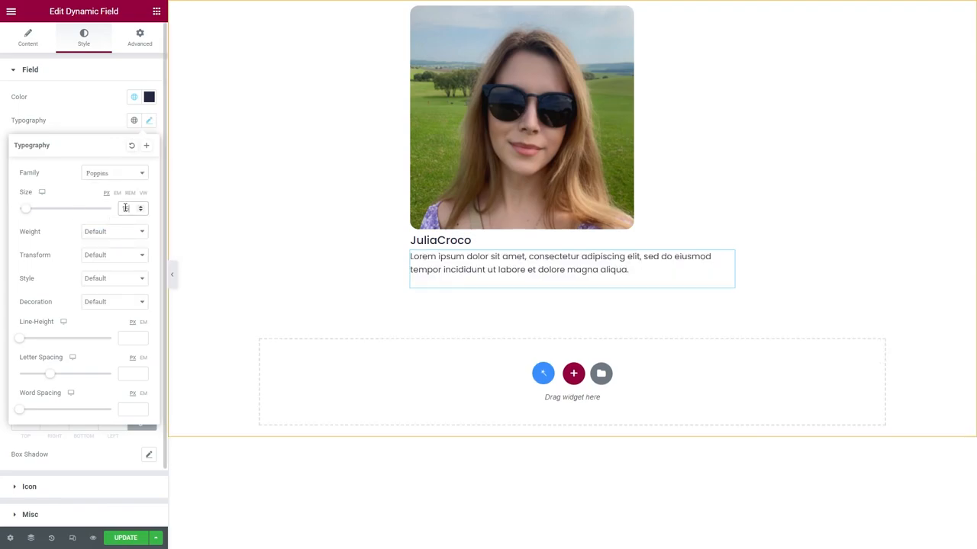
text(15)
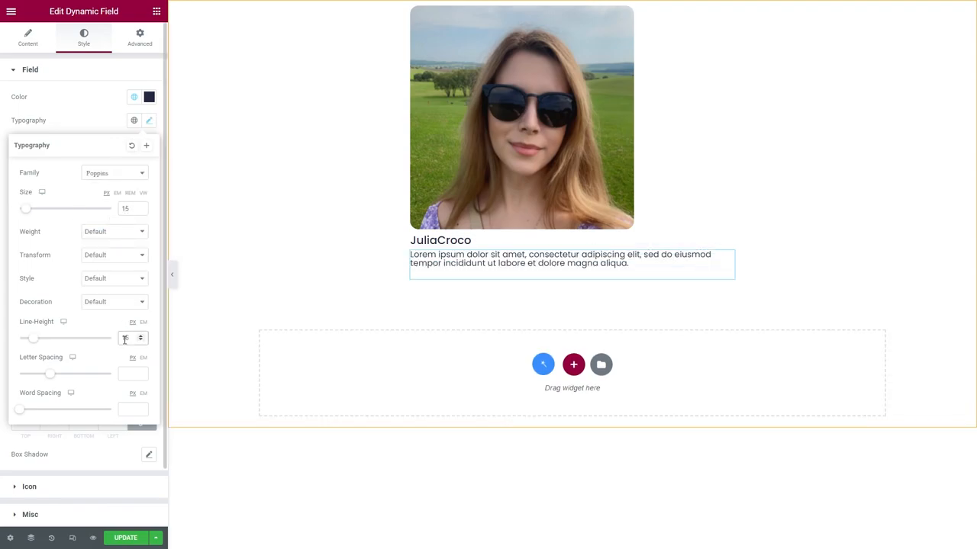
click(140, 335)
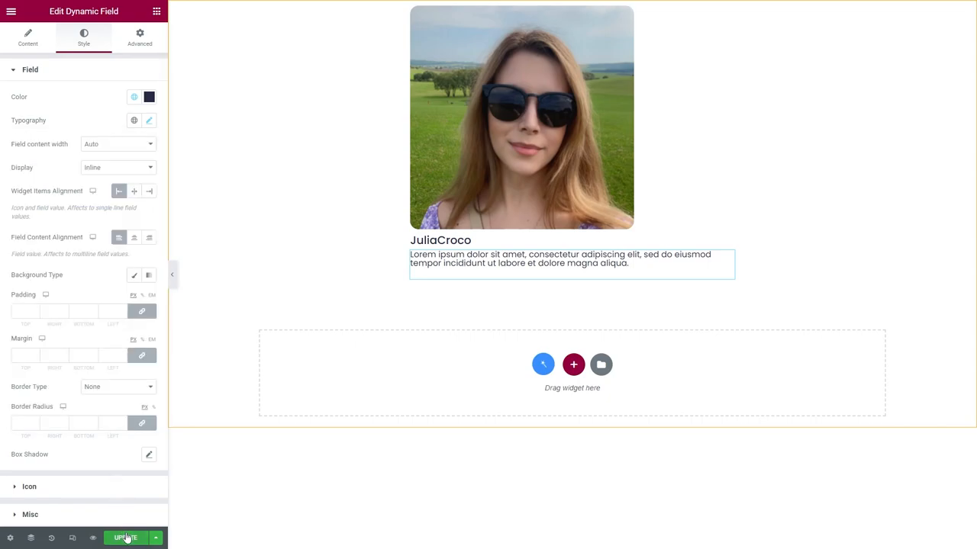
mouse_move(21, 103)
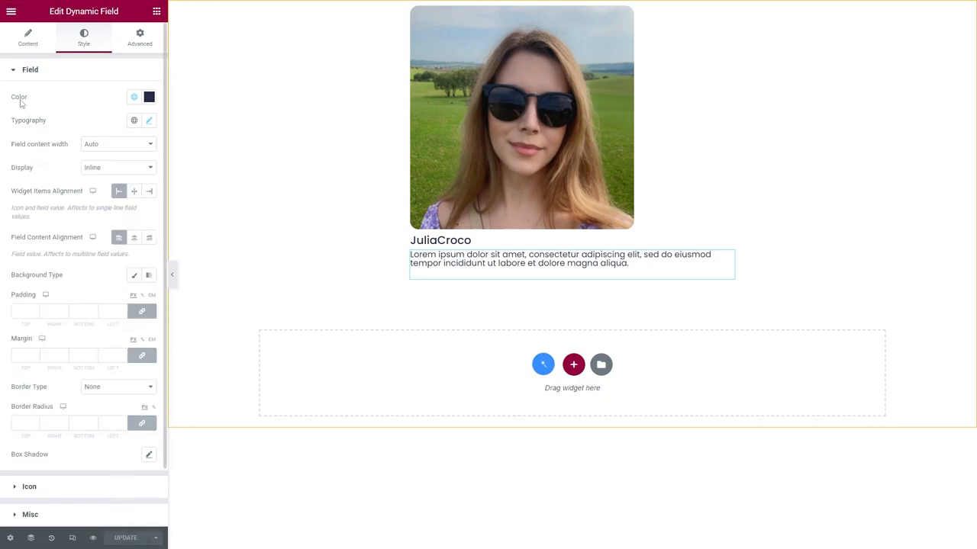
click(11, 10)
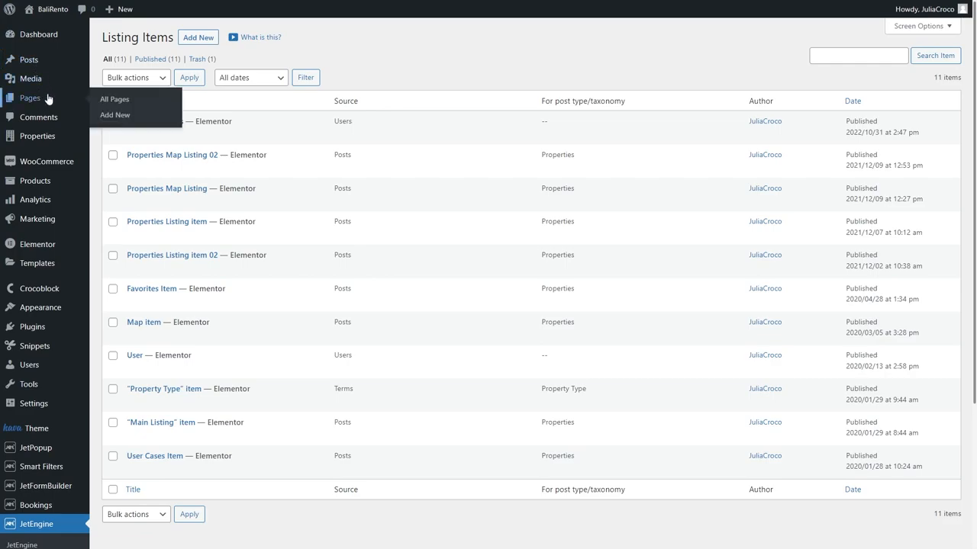
- Open the 'Users with posts' page from All Pages in Elementor
click(113, 98)
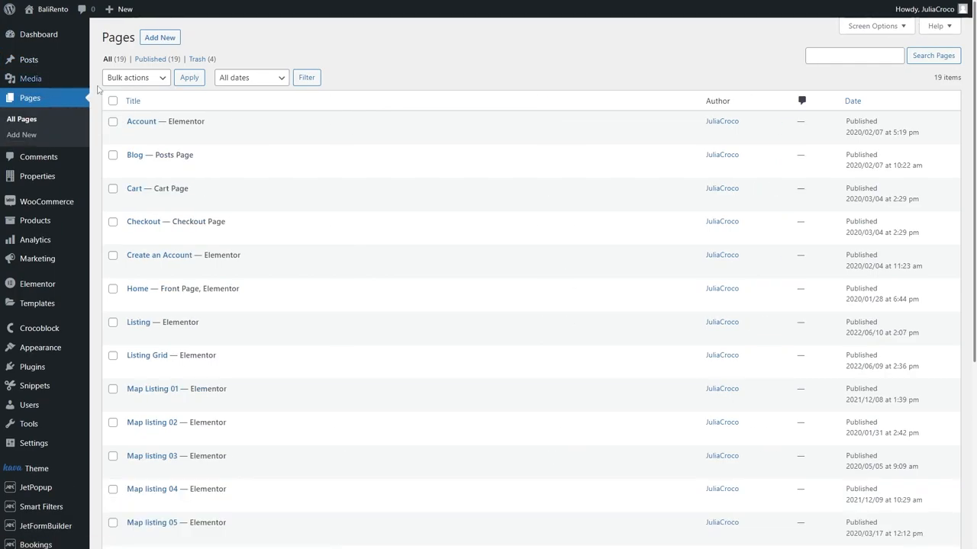
click(160, 36)
text(Users with posts)
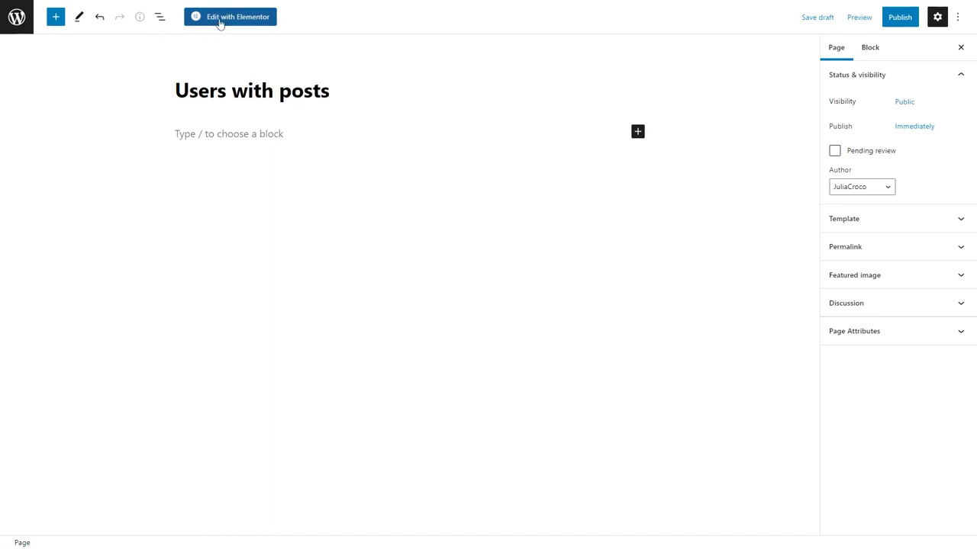
click(230, 16)
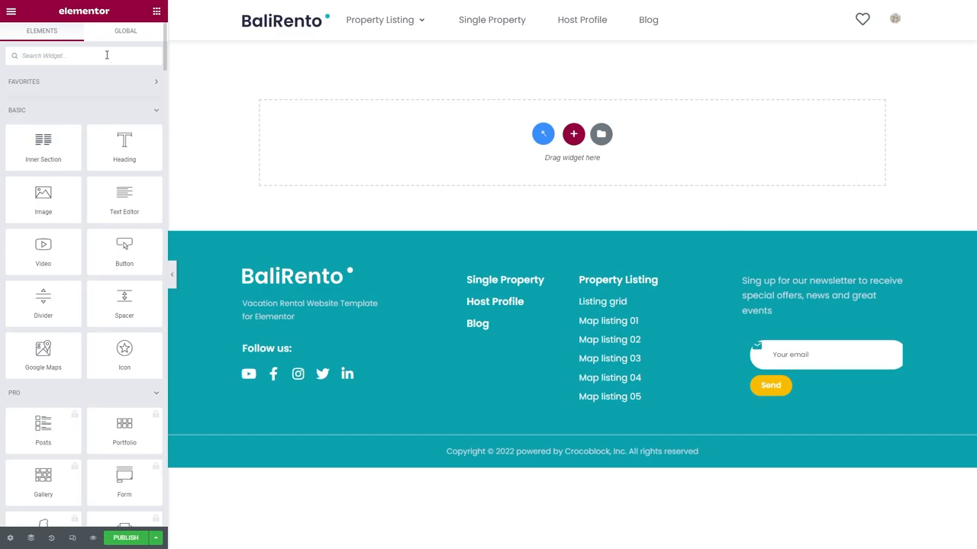
- Add a four-column Listing Grid using 'Listing for users', topped by a 'Users with posts' heading
text(listing)
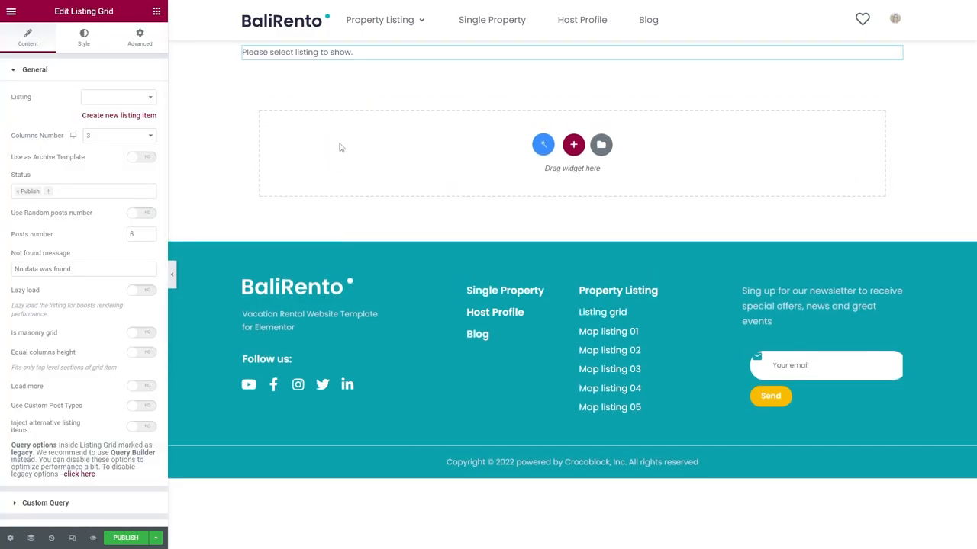
click(115, 96)
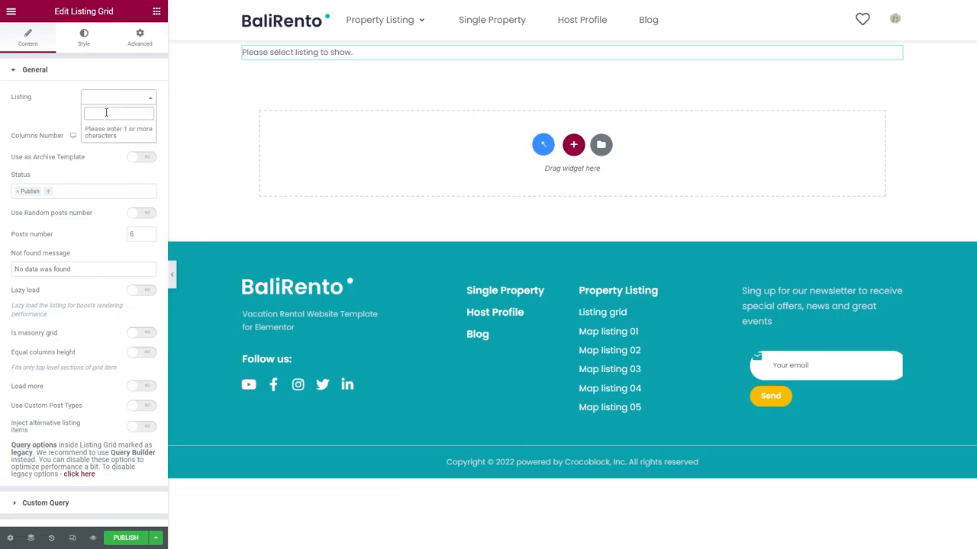
text(users)
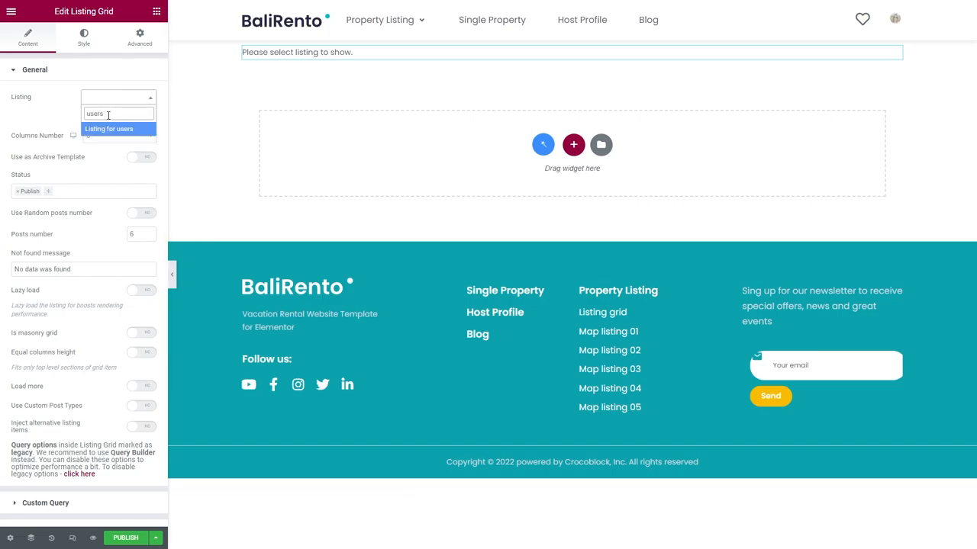
click(108, 128)
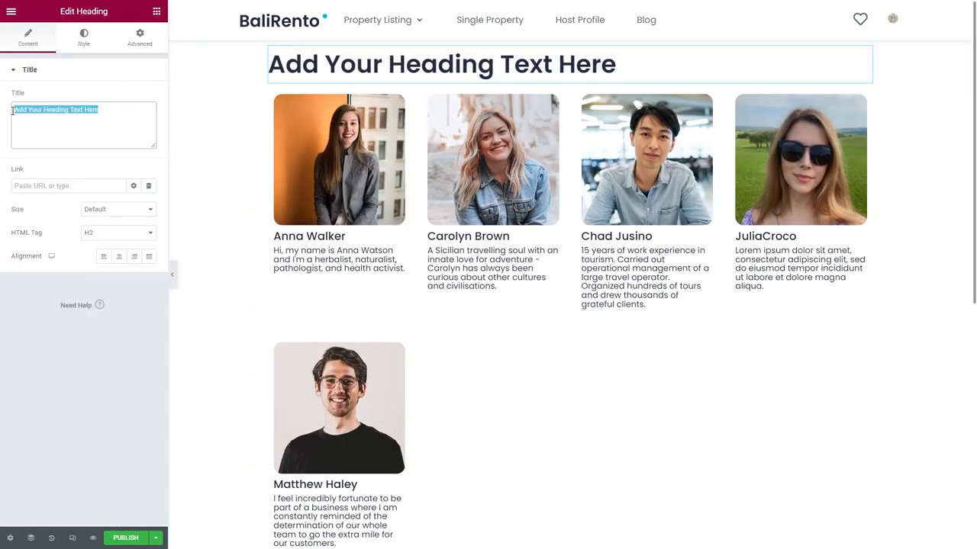
text(Users with posts)
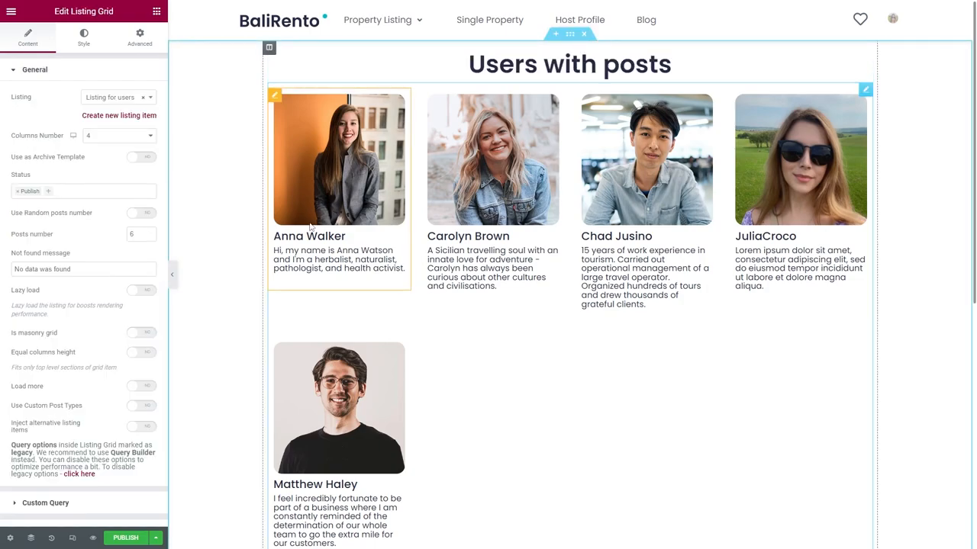
- Enable the grid's custom query 'Users with posts query', then update and view the live page
click(35, 69)
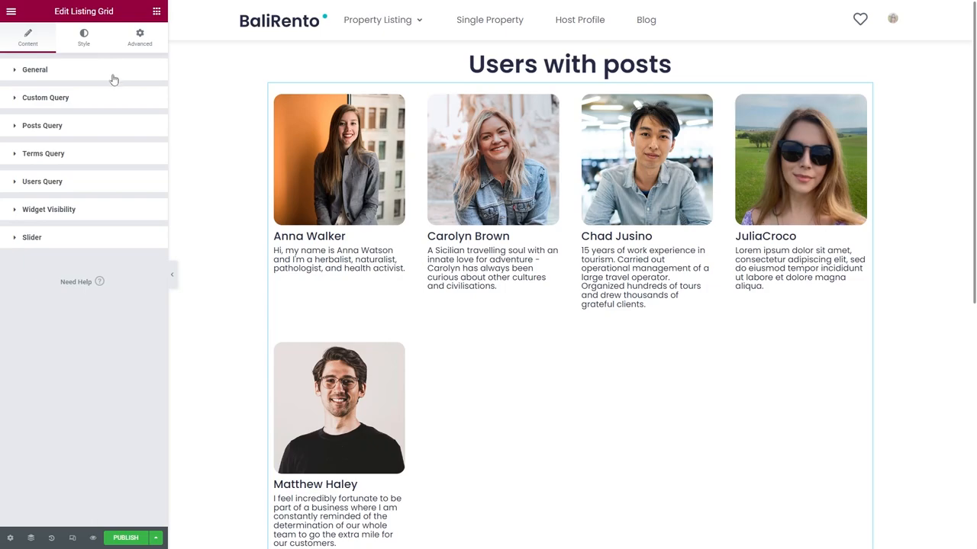
click(45, 97)
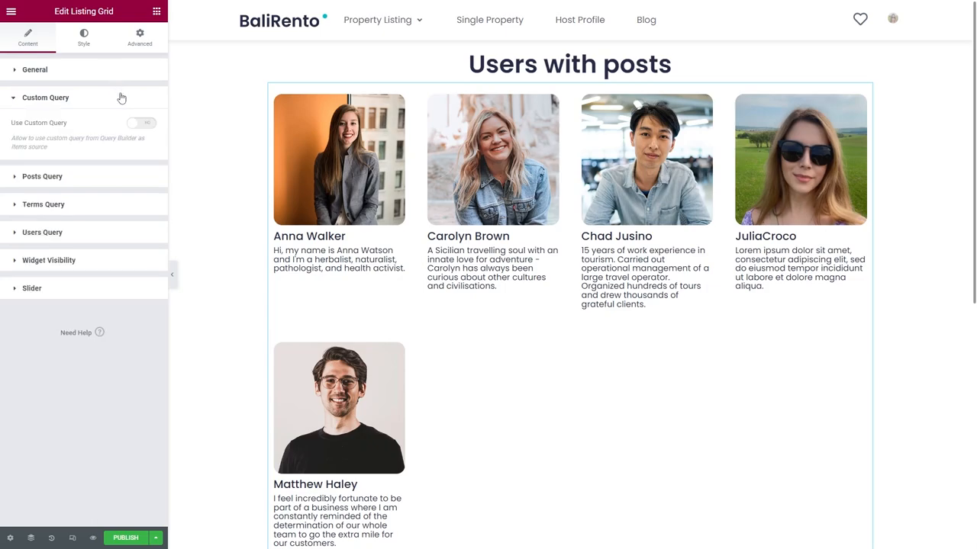
mouse_move(145, 124)
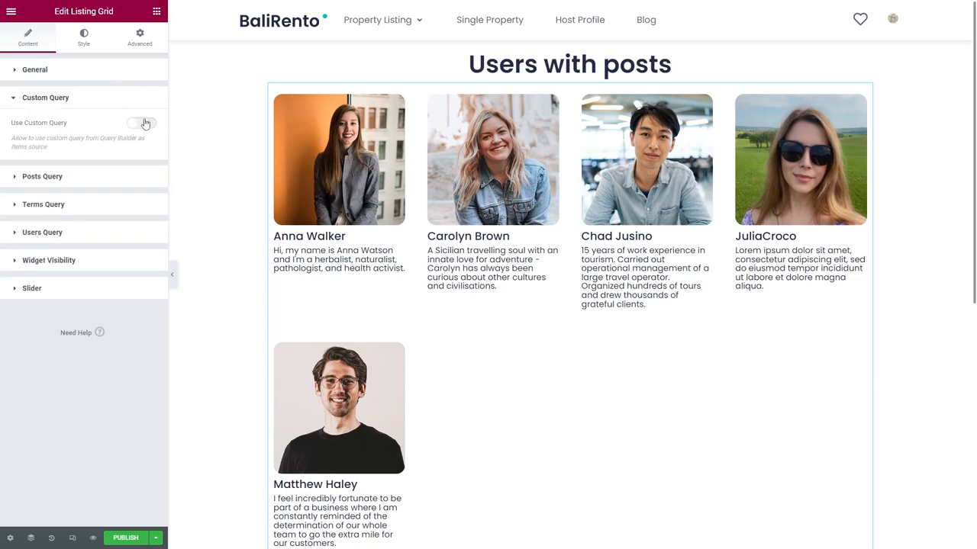
click(141, 123)
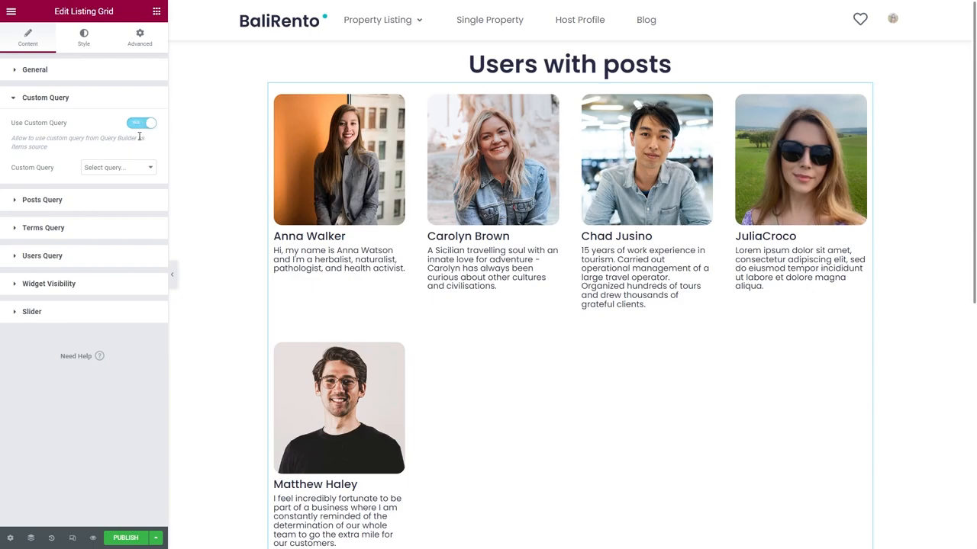
click(116, 167)
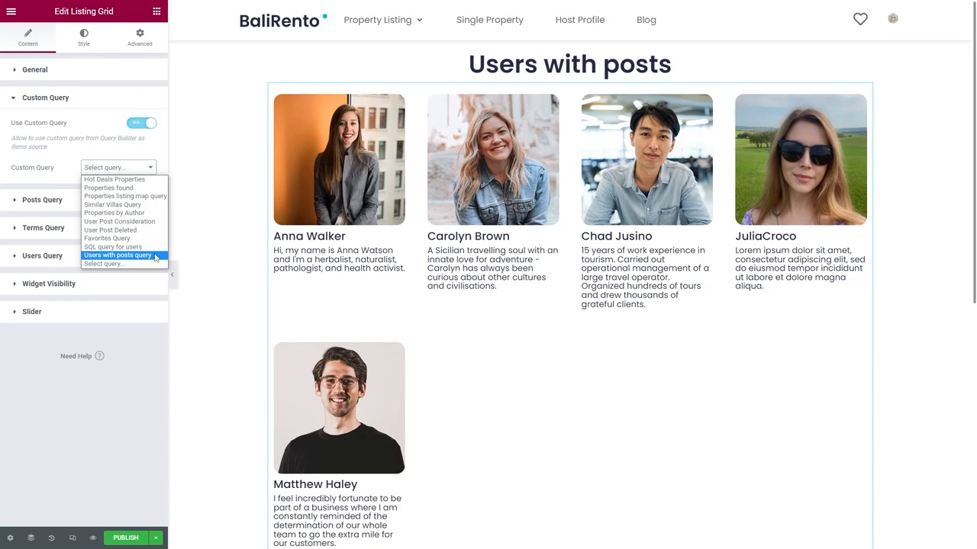
click(118, 255)
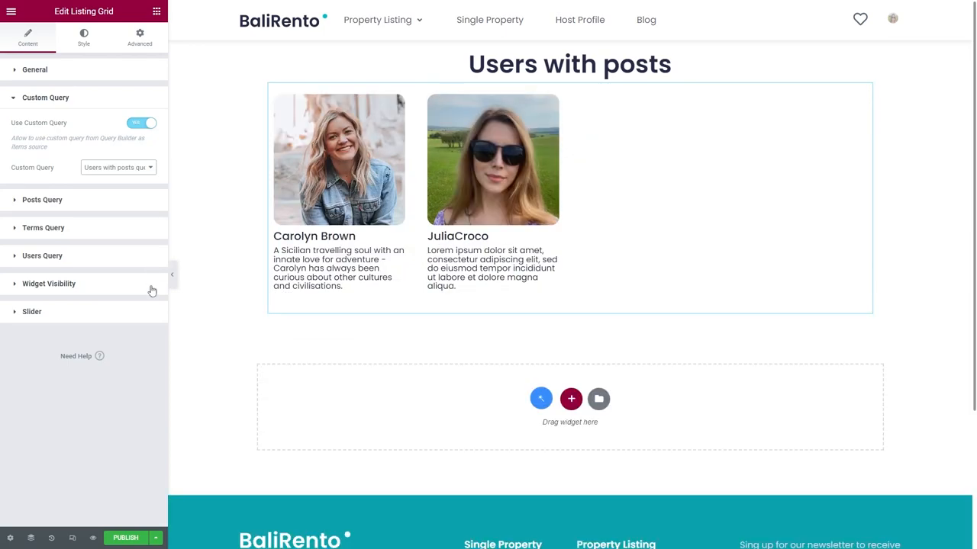
click(125, 537)
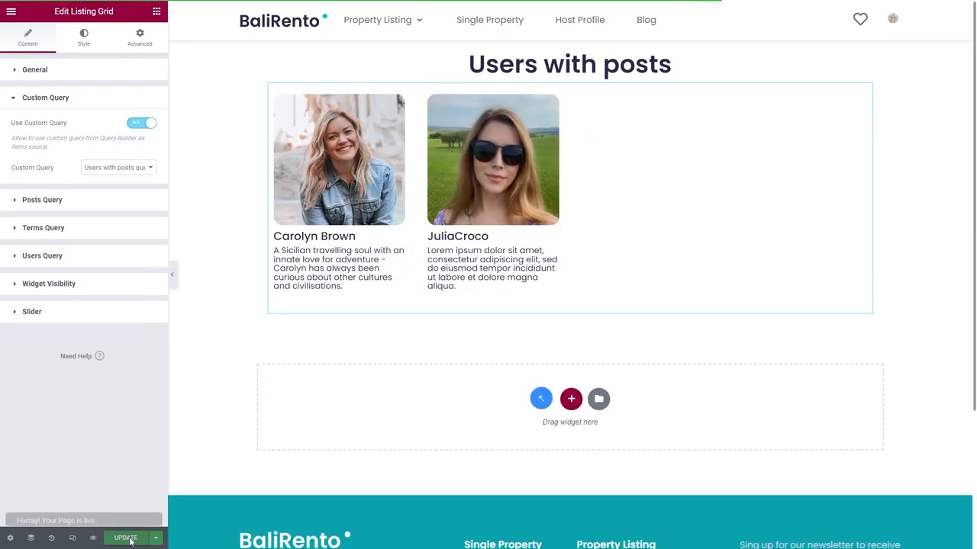
click(125, 538)
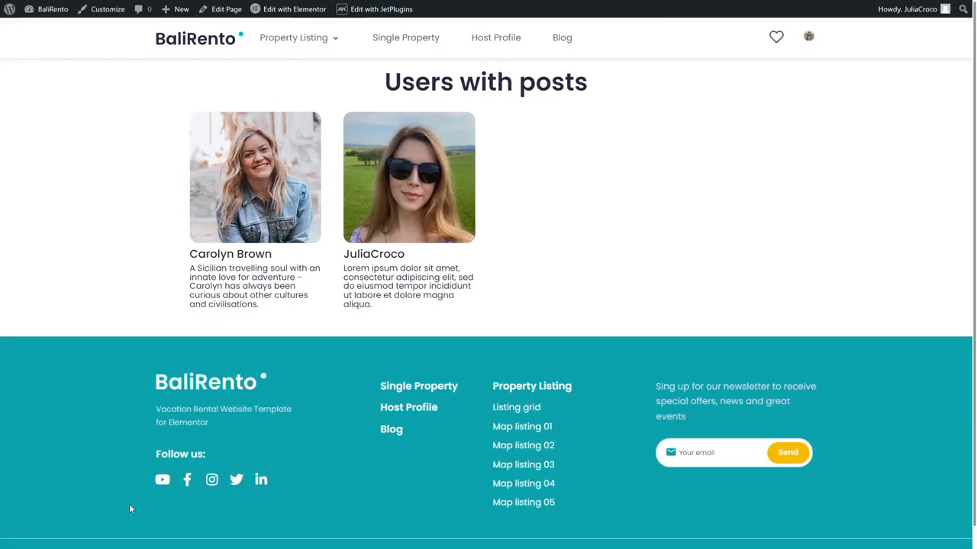
- Go to the admin Dashboard and open All Users to check the Posts column
click(53, 8)
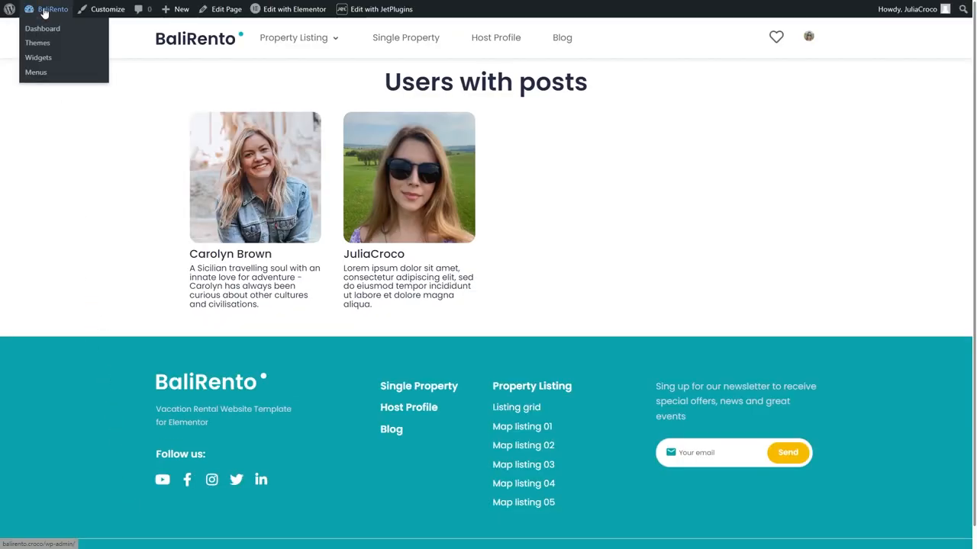
click(42, 28)
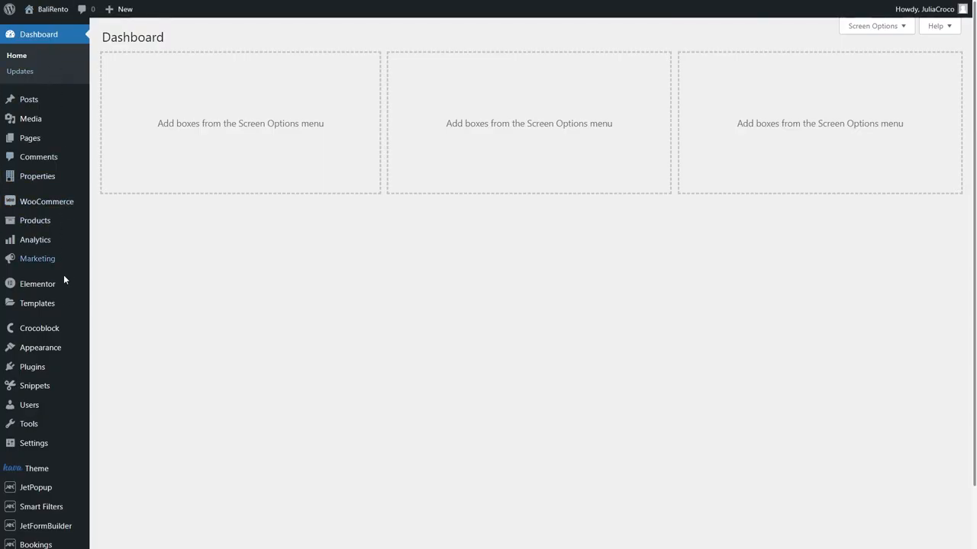
mouse_move(29, 405)
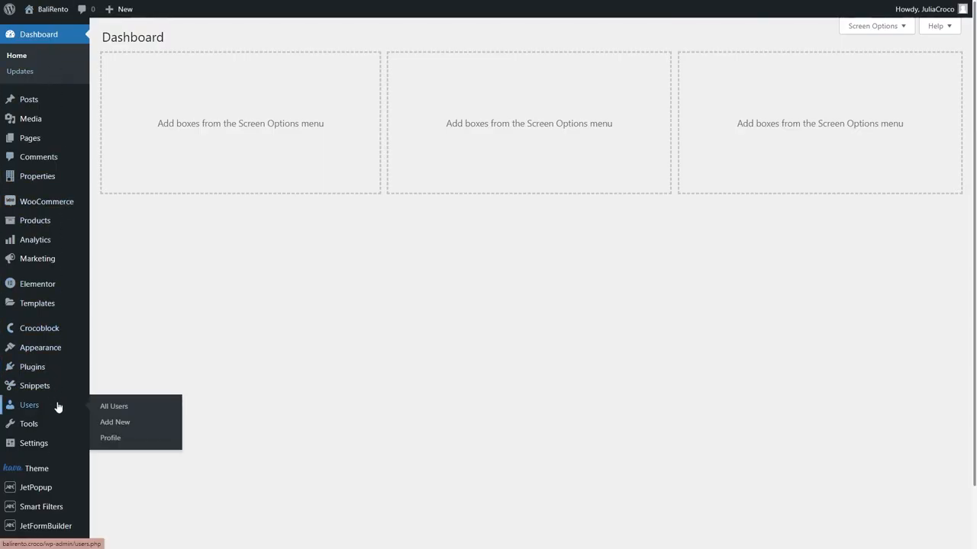
click(113, 406)
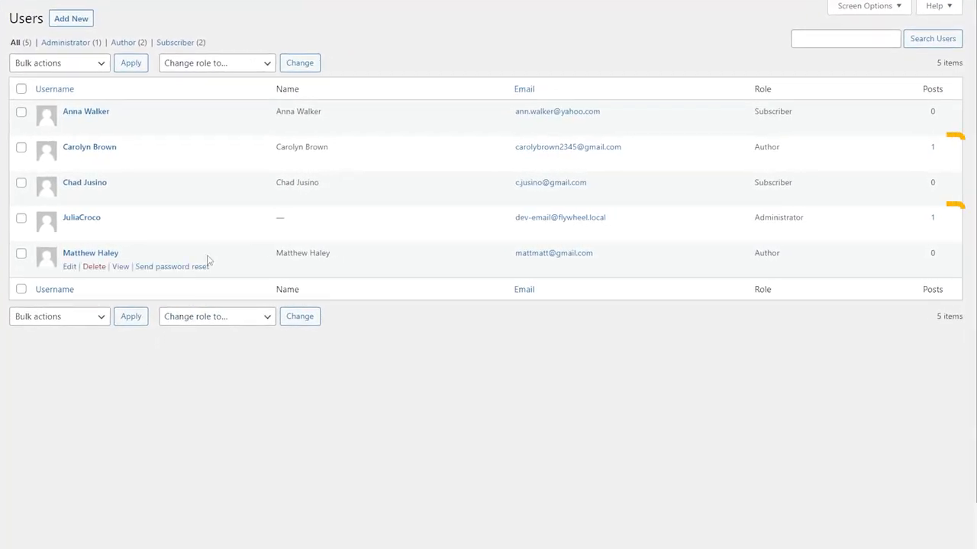